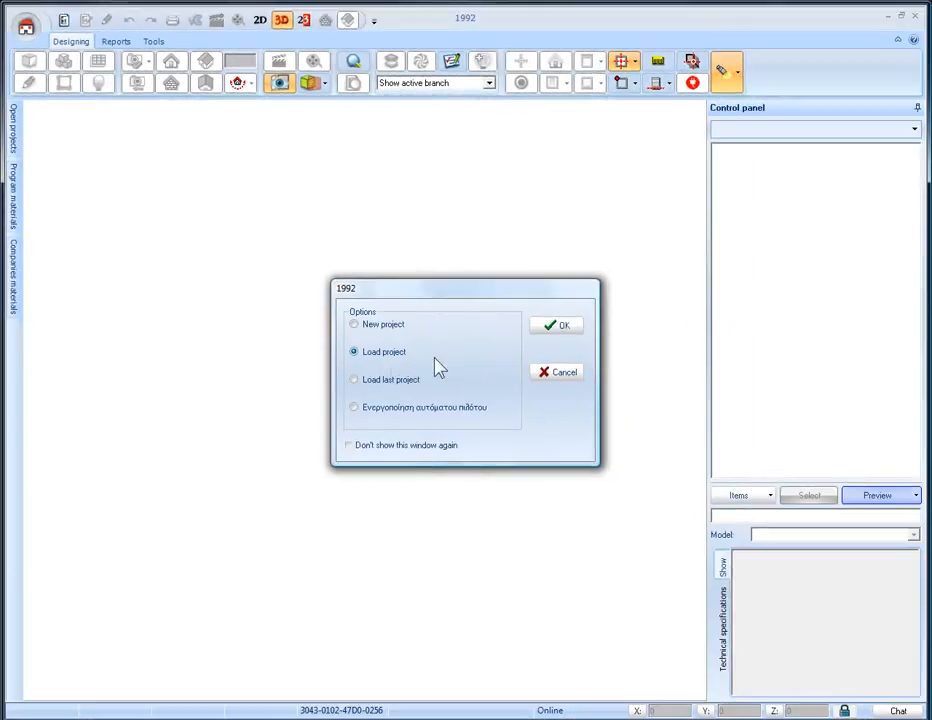
Load the existing project MyKitchen - Part 1.MLJ from the startup dialog
{"action": "left_click", "coordinate": [557, 325]}
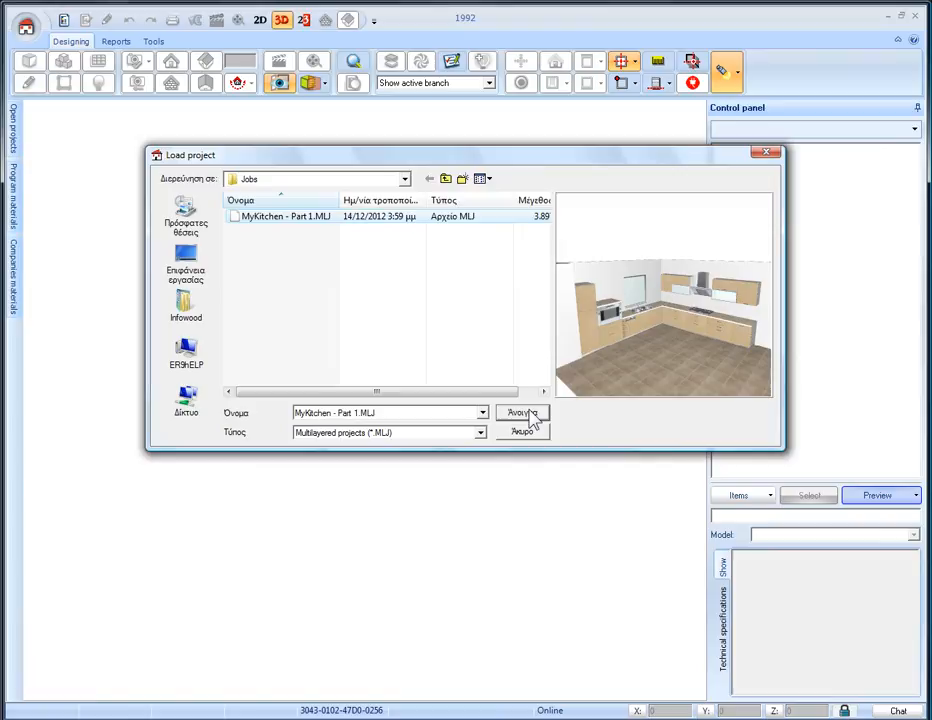
{"action": "left_click", "coordinate": [521, 413]}
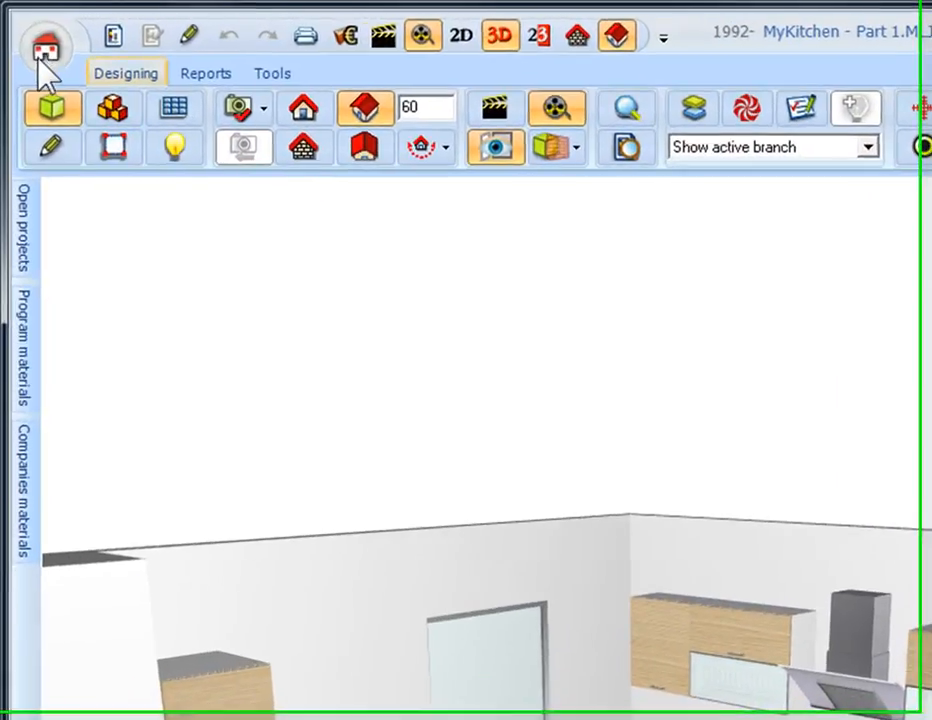
Save a copy of the project as MyKitchen - Part 2.MLJ
{"action": "left_click", "coordinate": [44, 44]}
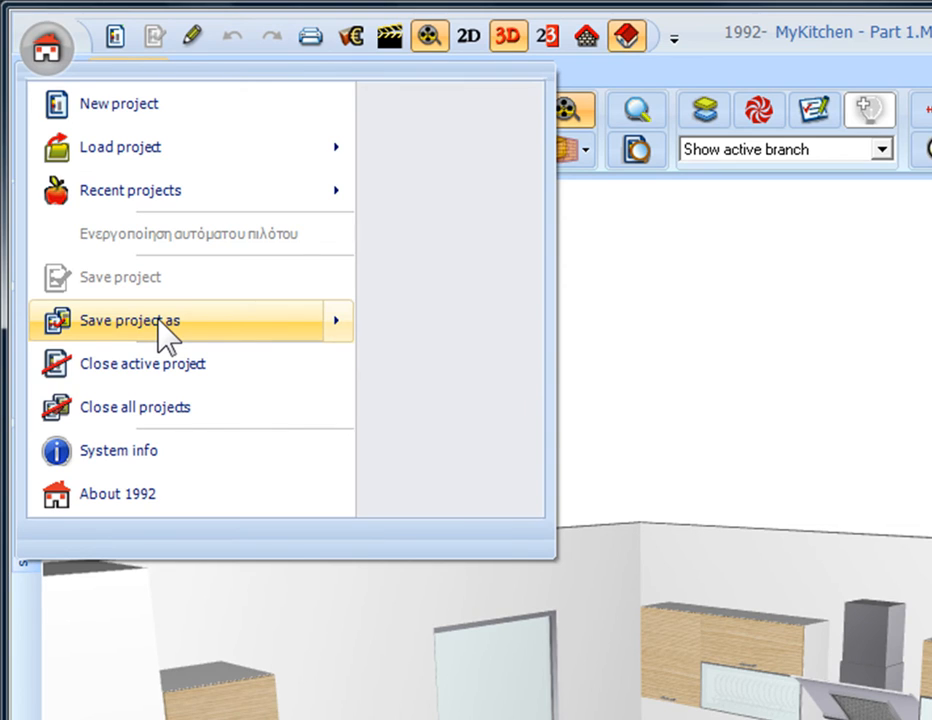
{"action": "left_click", "coordinate": [130, 320]}
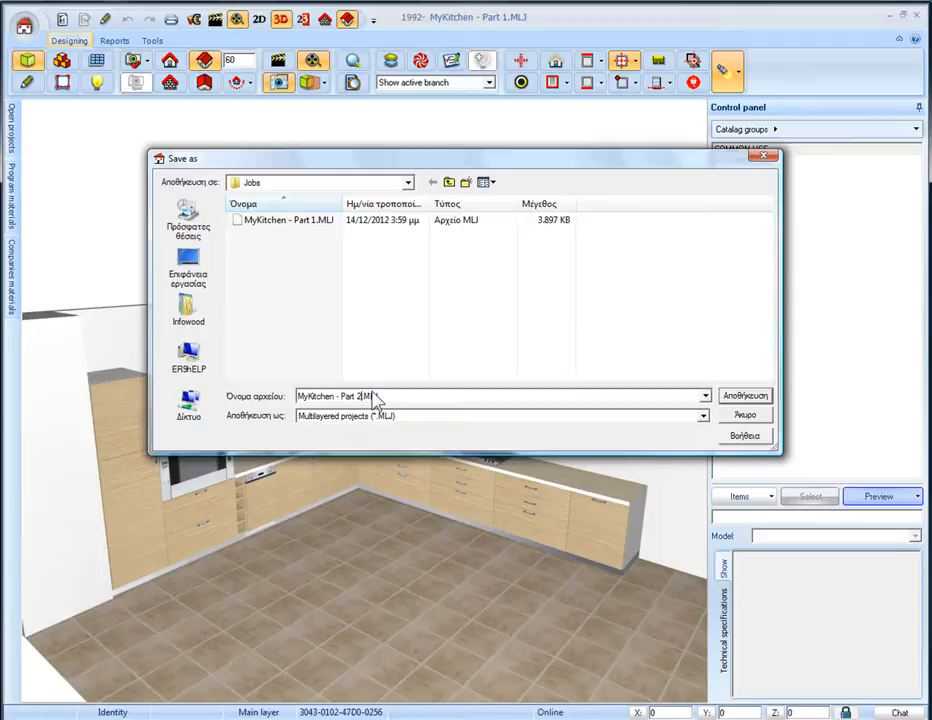
{"action": "left_click", "coordinate": [744, 395]}
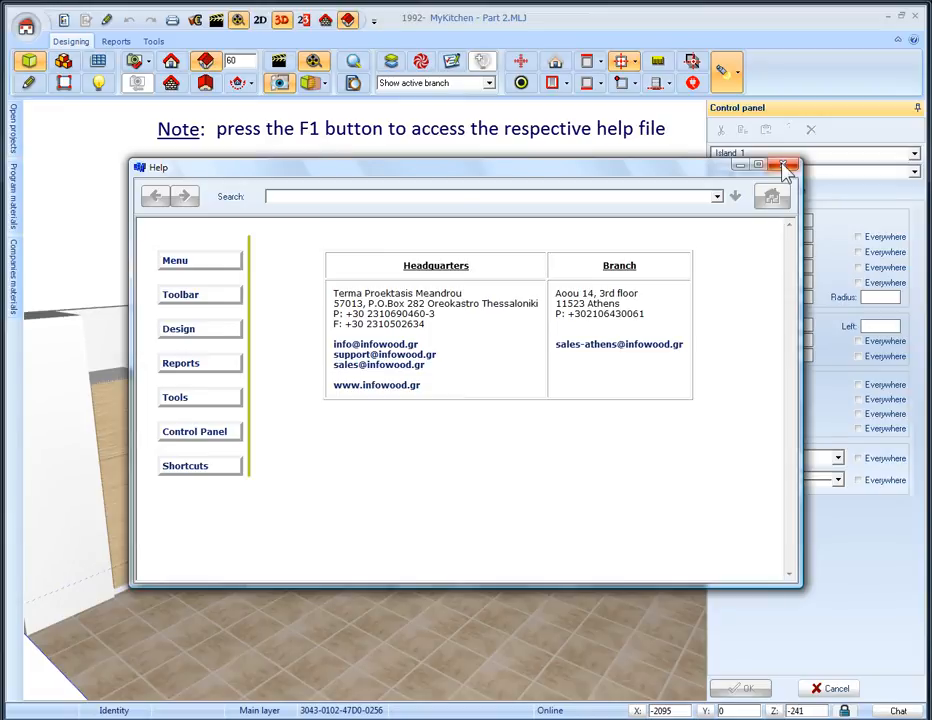
Close the help window and reposition the camera to show the whole kitchen
{"action": "left_click", "coordinate": [786, 166]}
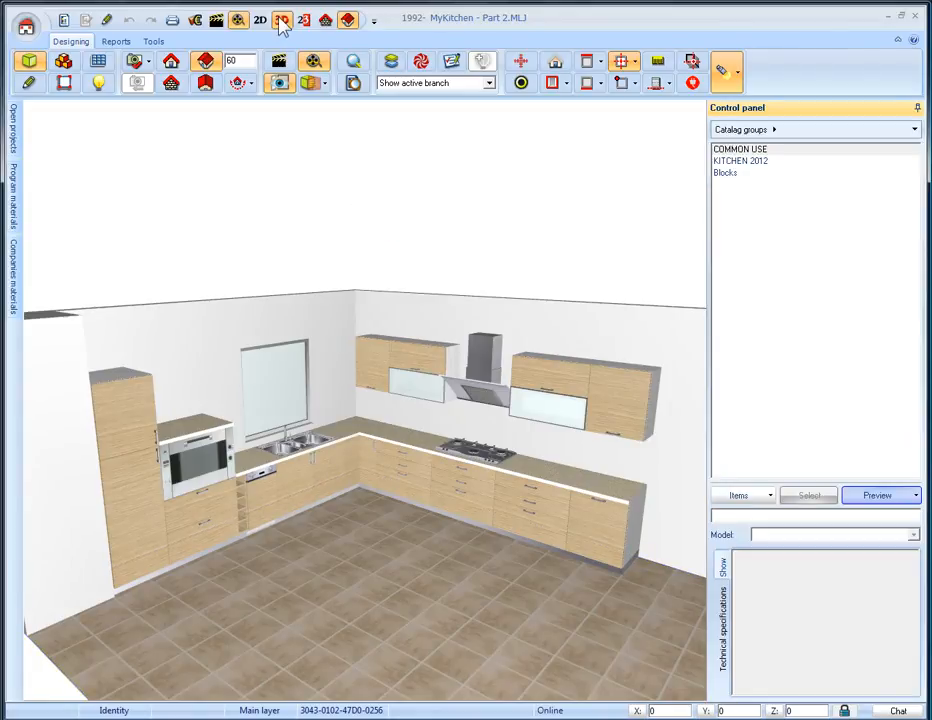
{"action": "left_click", "coordinate": [11, 130]}
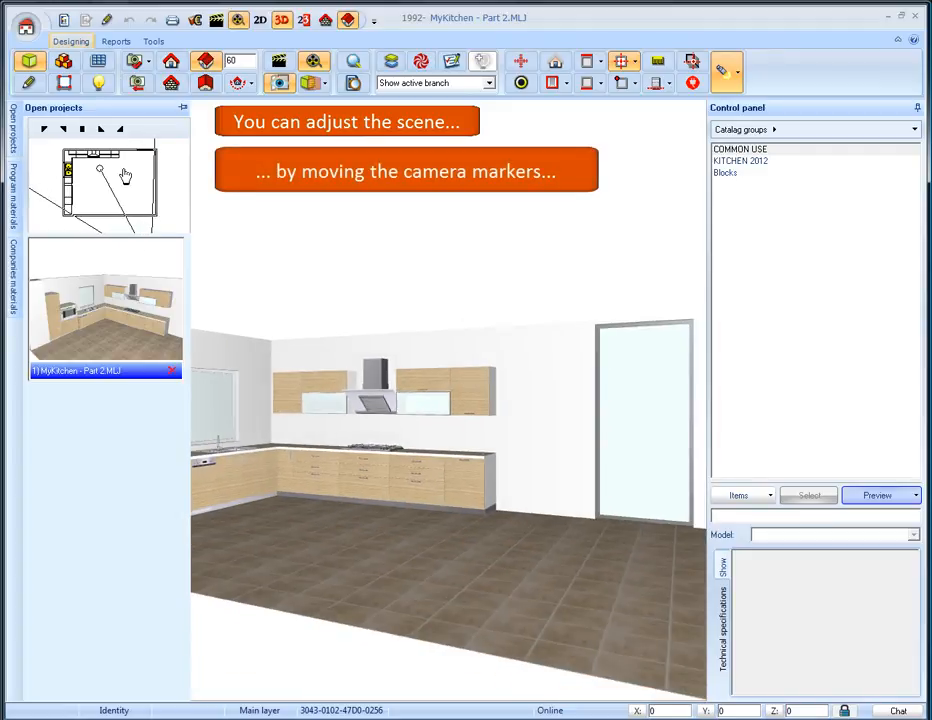
{"action": "left_click_drag", "start_coordinate": [127, 175], "coordinate": [100, 165]}
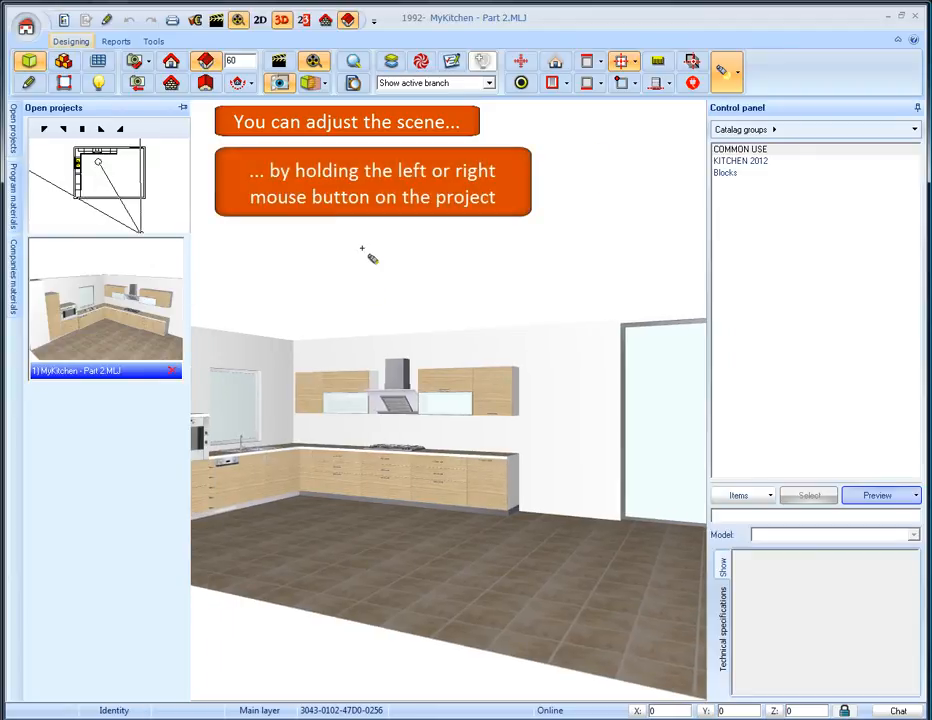
{"action": "left_click_drag", "start_coordinate": [362, 248], "coordinate": [387, 580]}
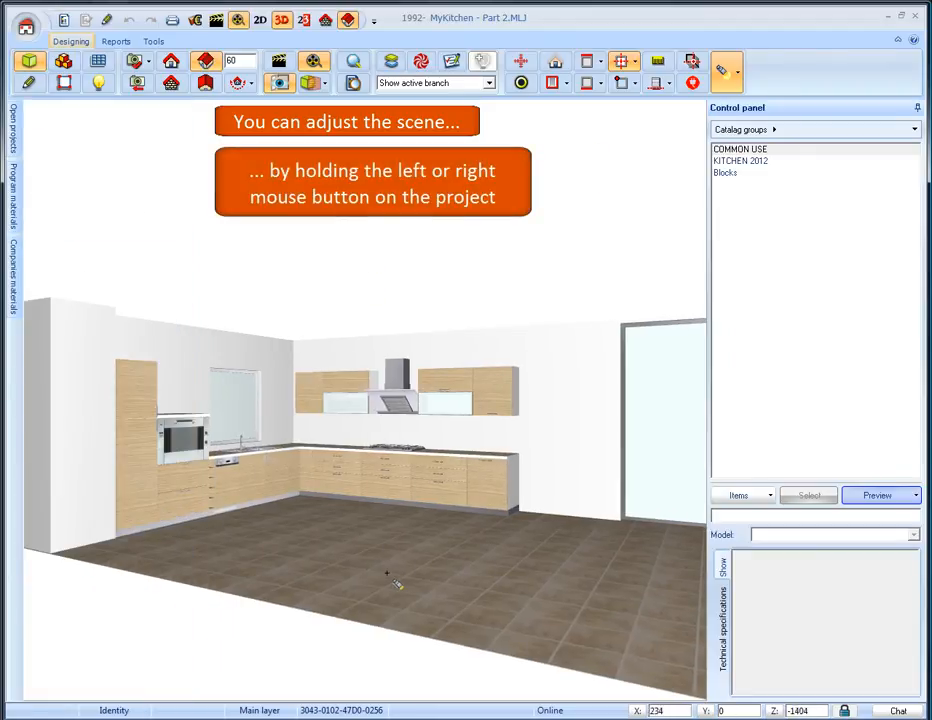
{"action": "left_click_drag", "start_coordinate": [390, 580], "coordinate": [375, 260]}
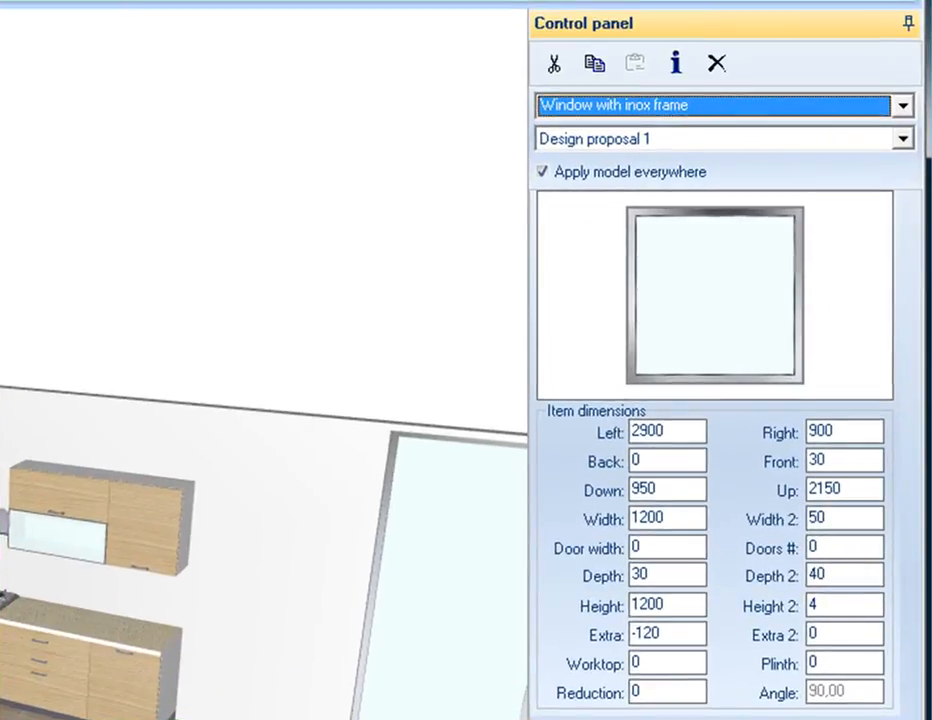
{"action": "mouse_move", "coordinate": [583, 560]}
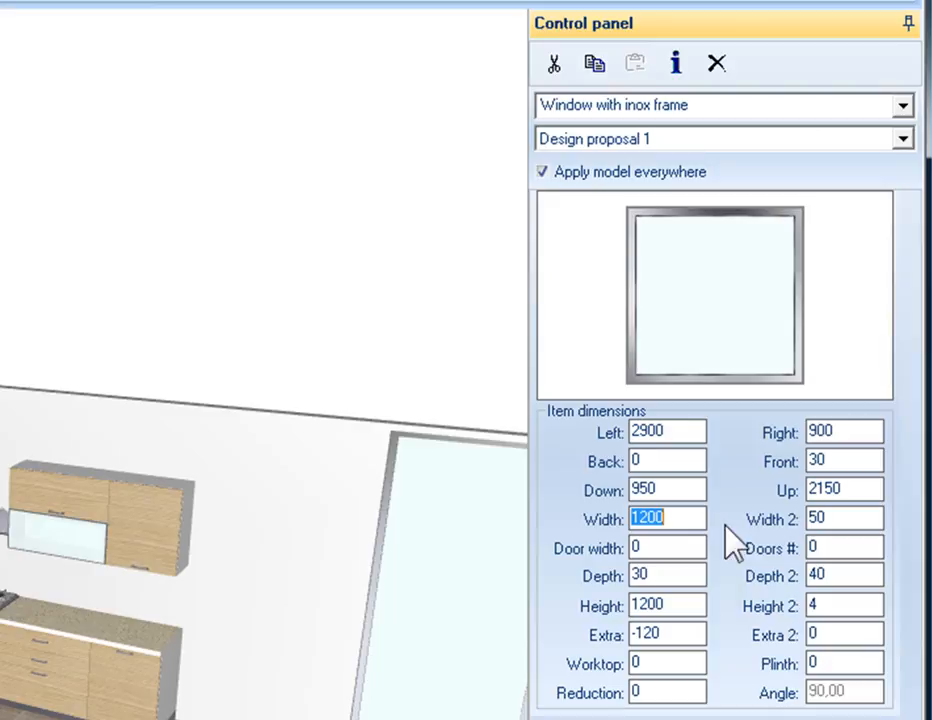
Size the window to 1800 by 1400, with Down 1000 and Right 500
{"action": "type", "text": "1800"}
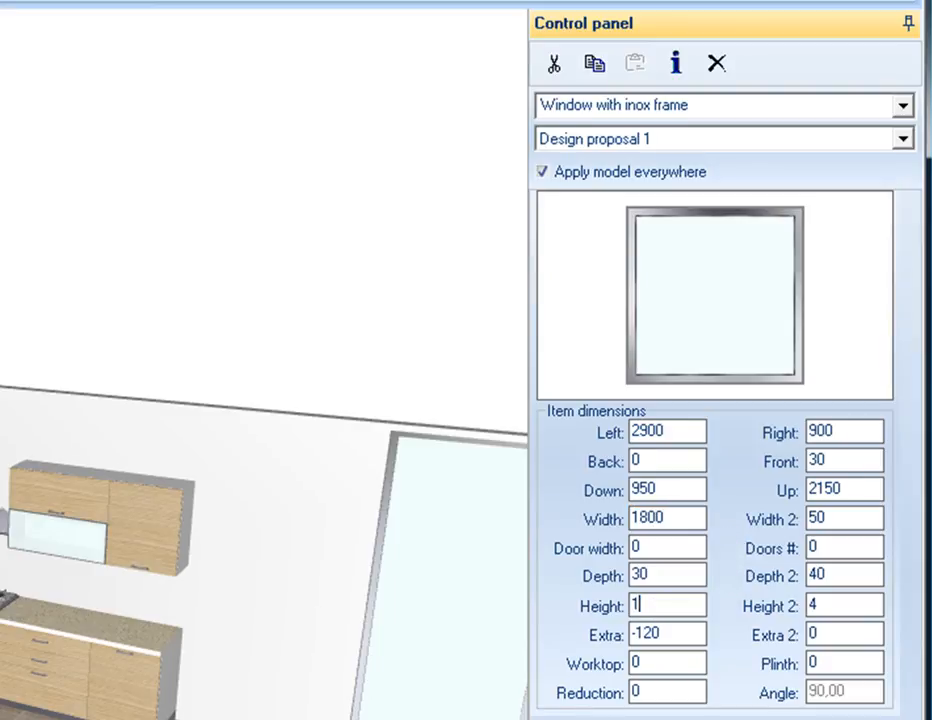
{"action": "type", "text": "400"}
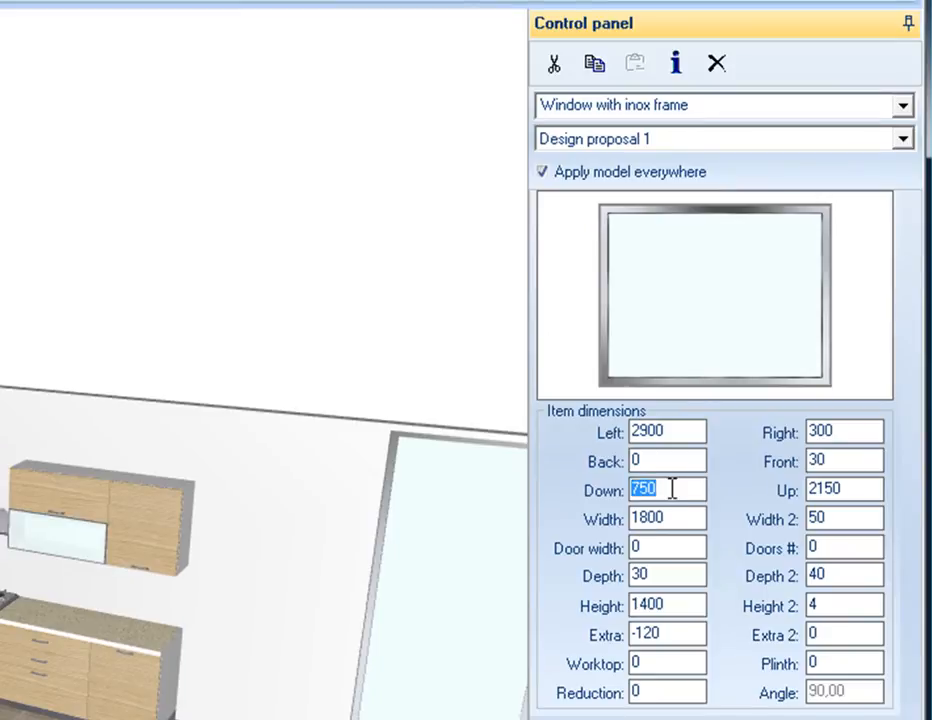
{"action": "type", "text": "100"}
{"action": "left_click", "coordinate": [844, 432]}
{"action": "type", "text": "5"}
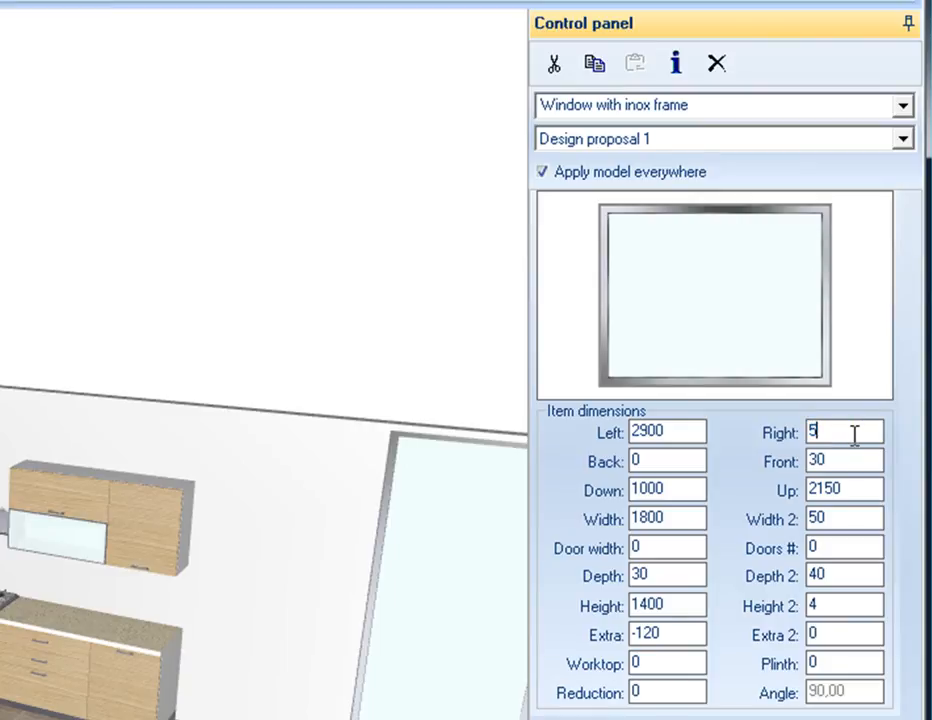
{"action": "type", "text": "00"}
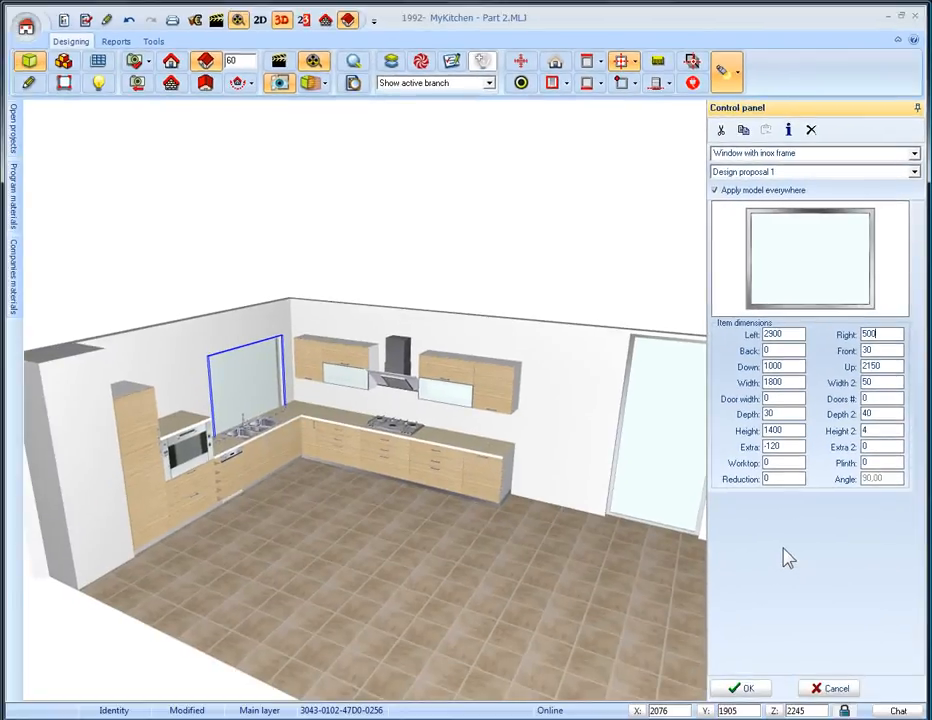
{"action": "left_click", "coordinate": [741, 688]}
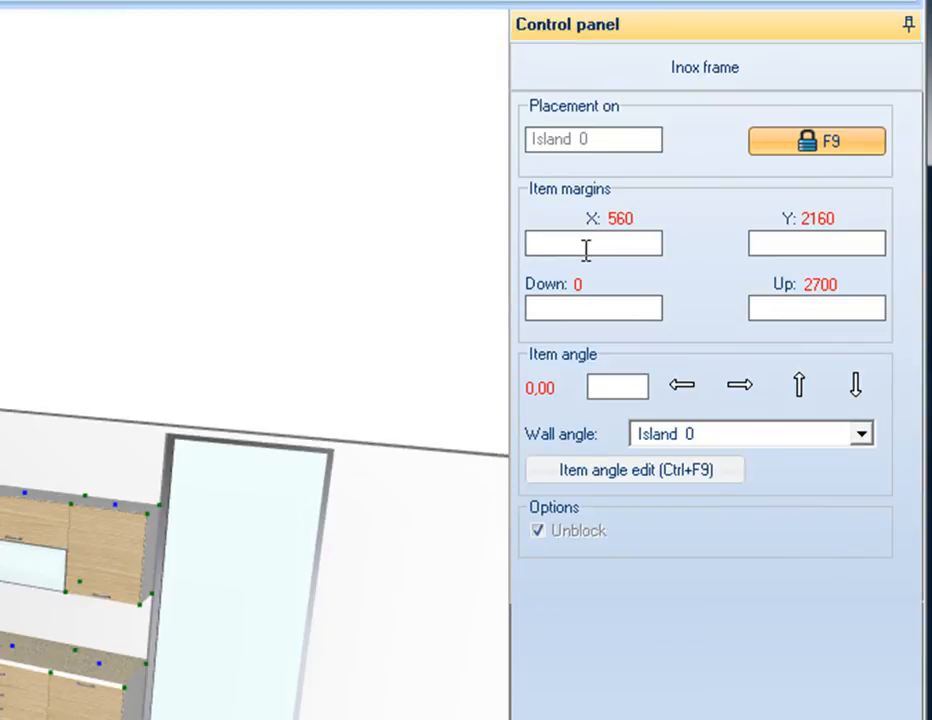
Set the balcony door's X margin to 5000 from the left
{"action": "type", "text": "5000"}
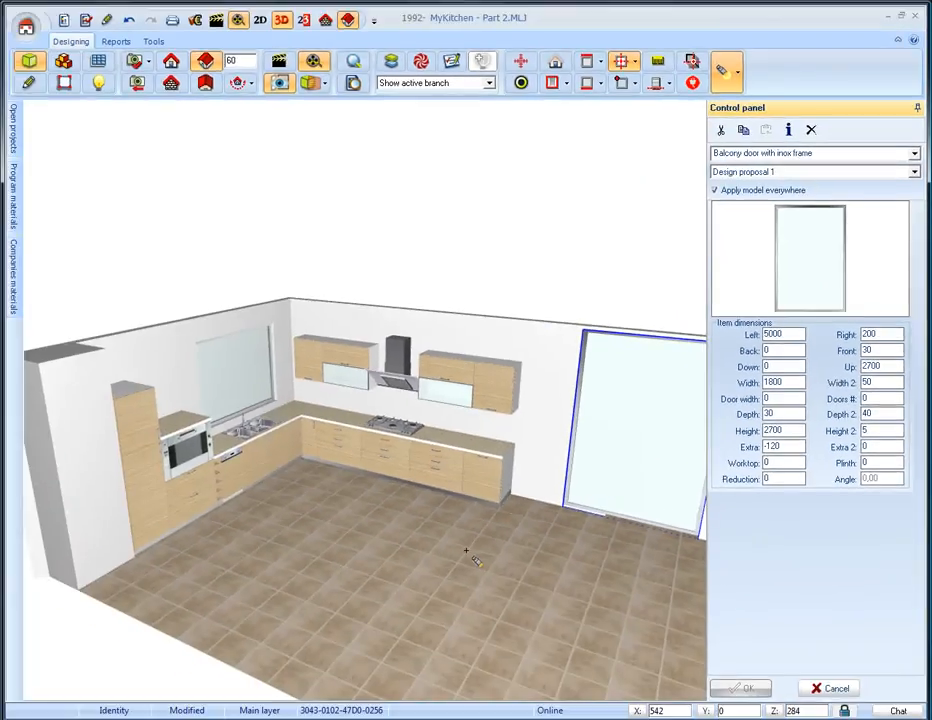
{"action": "left_click", "coordinate": [810, 152]}
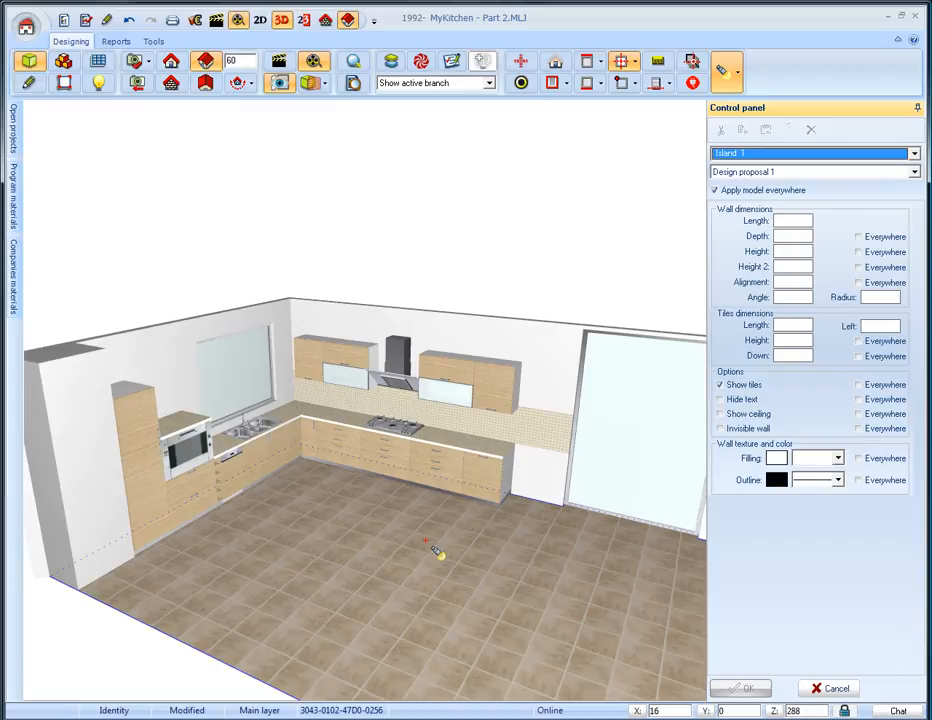
{"action": "mouse_move", "coordinate": [425, 548]}
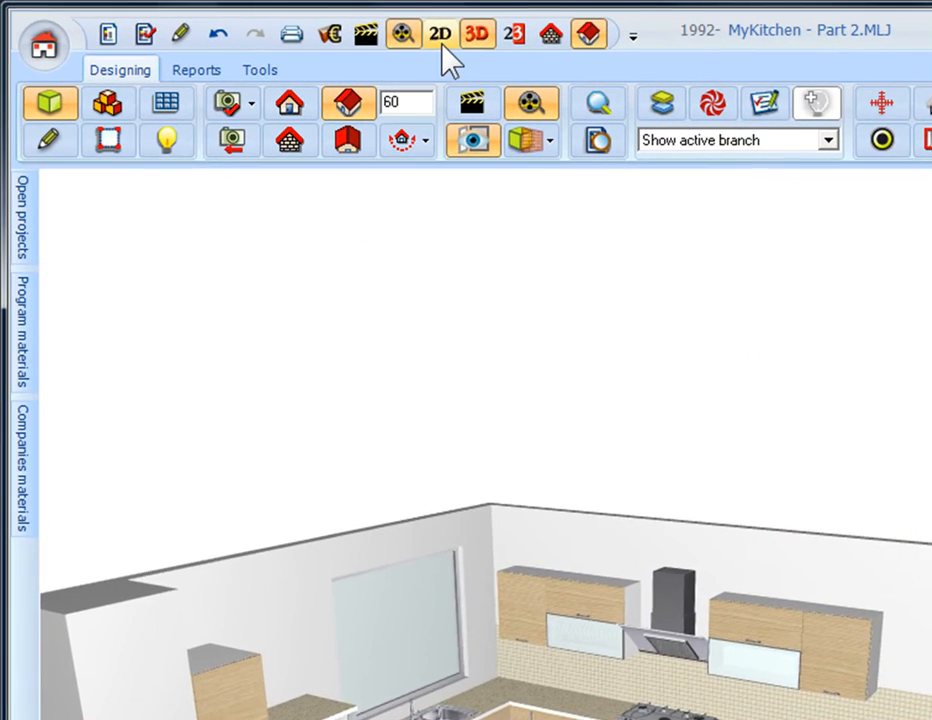
Switch to the 2D floor plan view and deactivate the active drawing tool
{"action": "left_click", "coordinate": [440, 33]}
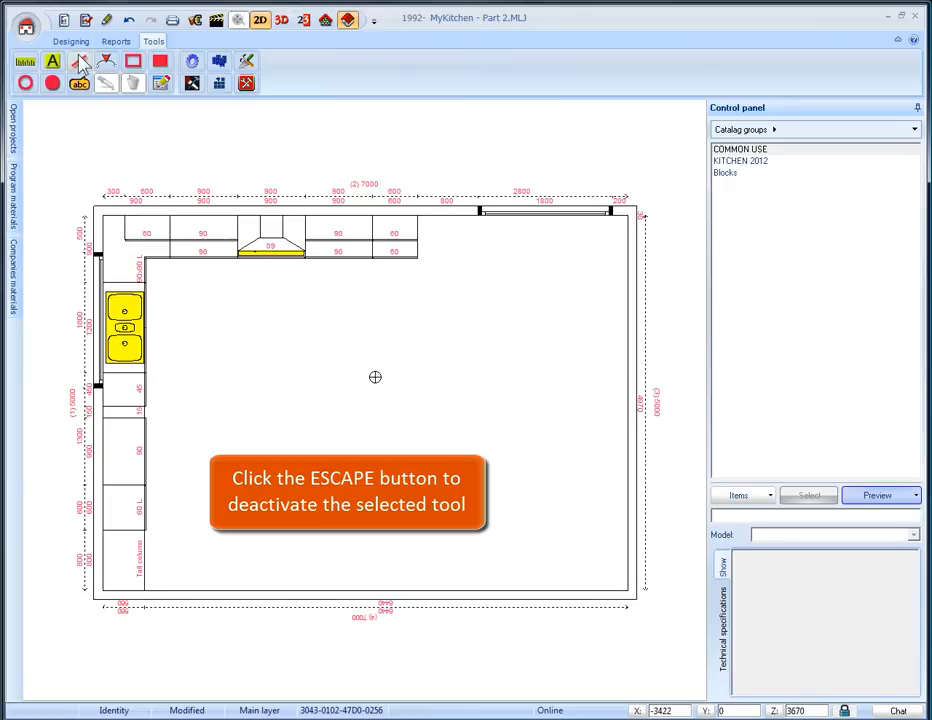
{"action": "key", "text": "escape"}
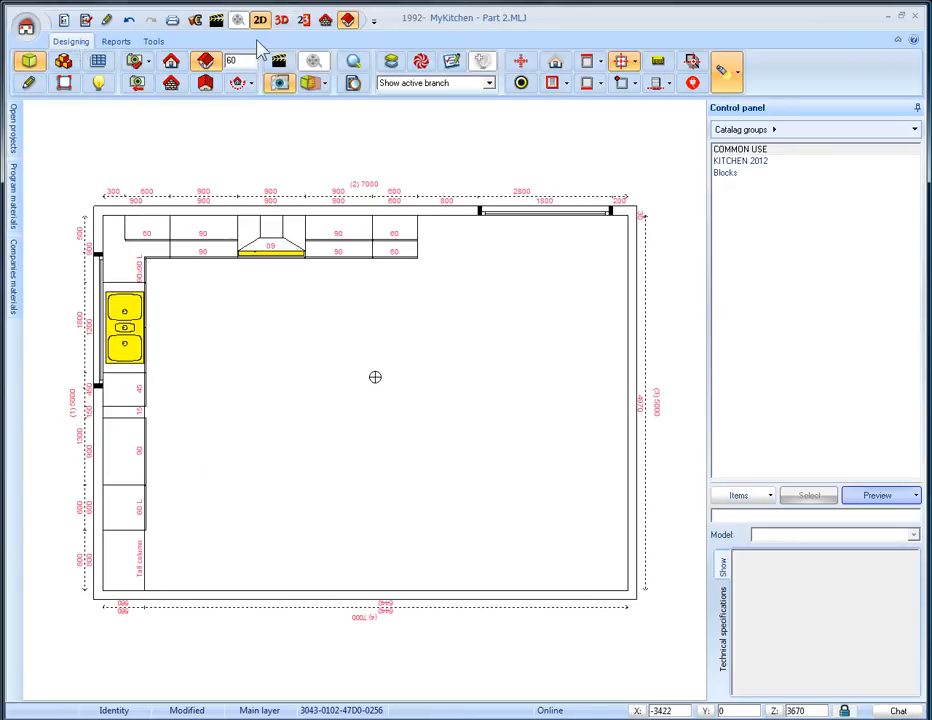
Return to 3D and give Wall 2's tile band length 4200 and height 350
{"action": "left_click", "coordinate": [282, 19]}
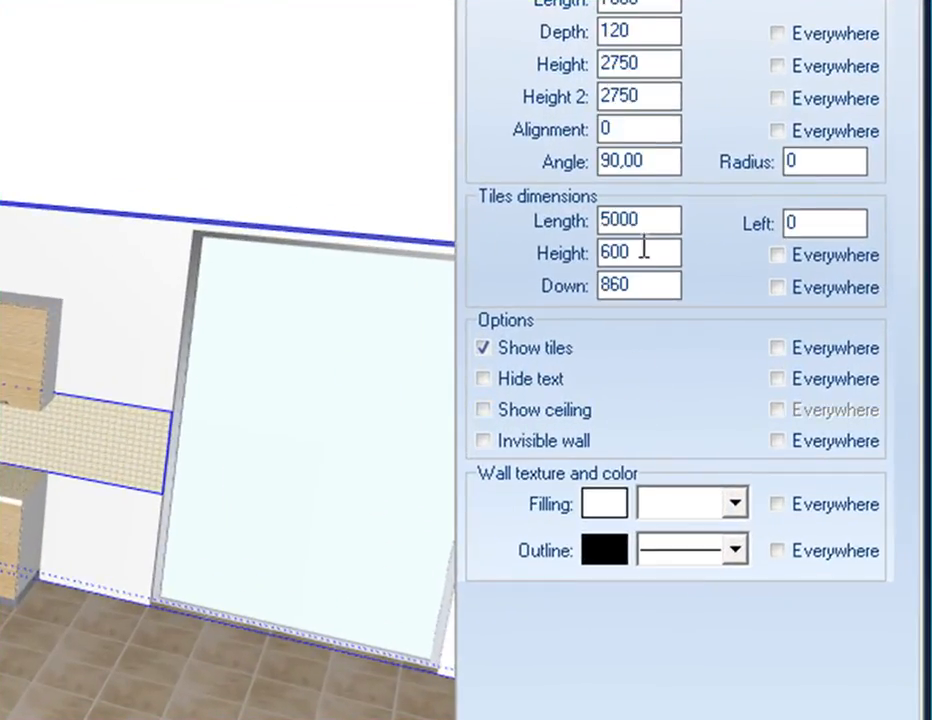
{"action": "triple_click", "coordinate": [638, 220]}
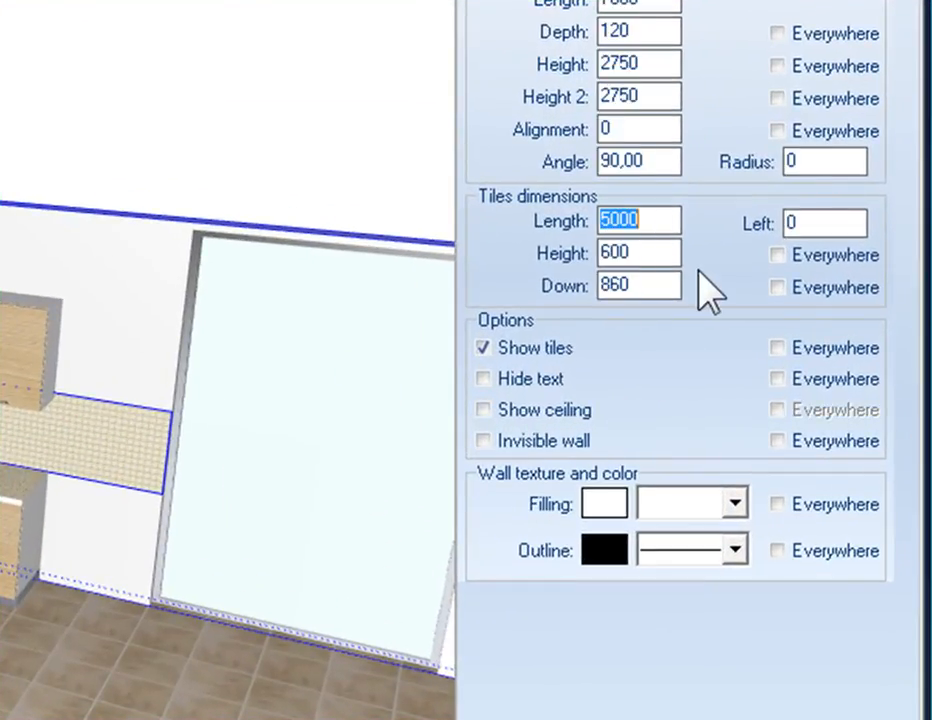
{"action": "type", "text": "4200"}
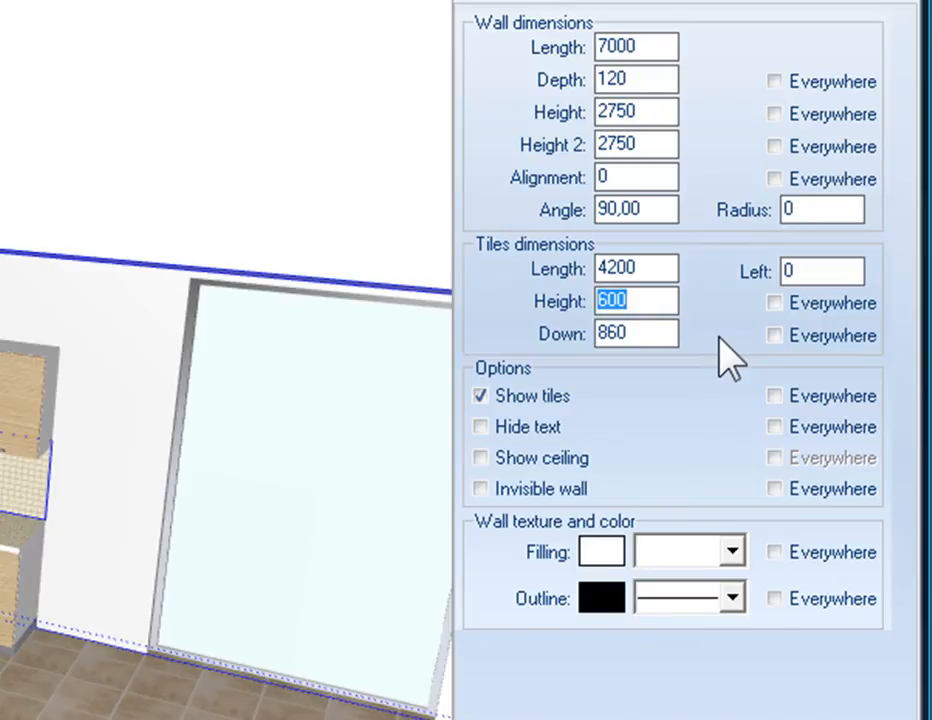
{"action": "type", "text": "350"}
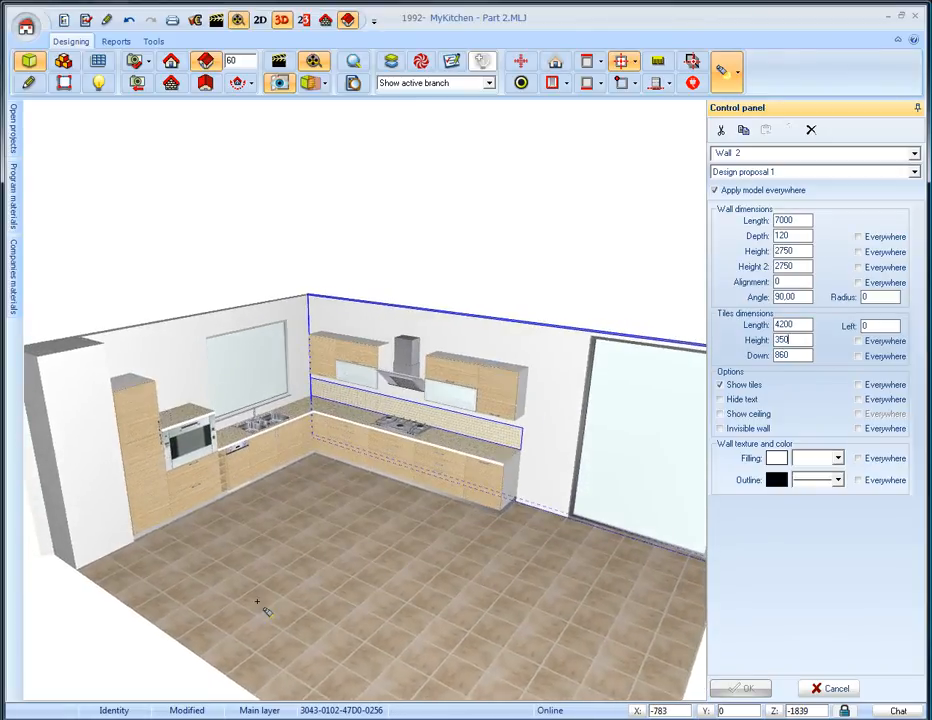
{"action": "left_click", "coordinate": [811, 129]}
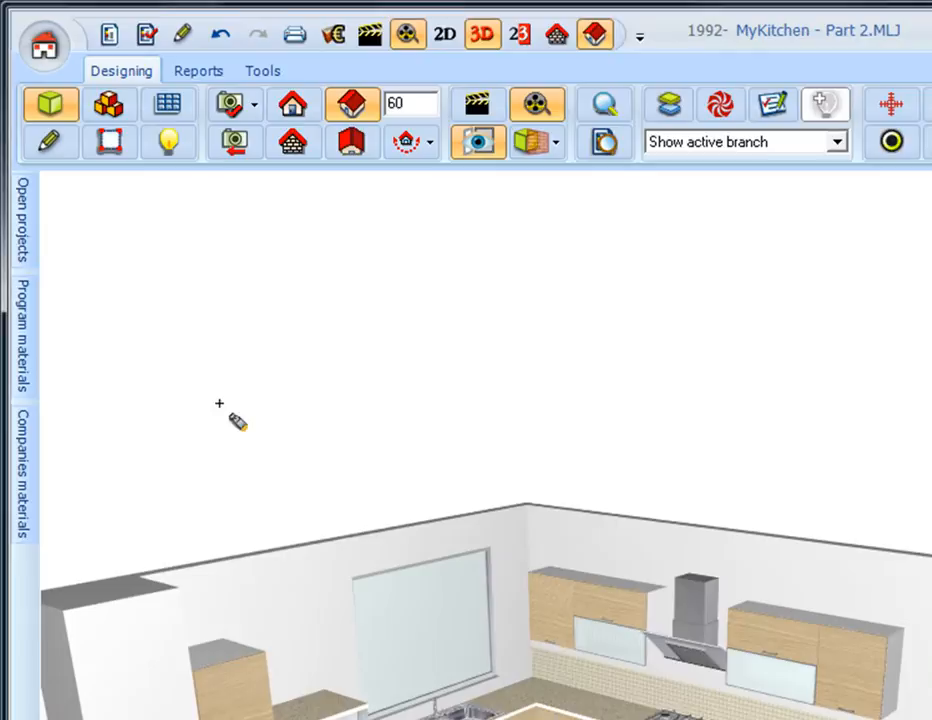
Open Program materials on the KITCHEN catalog's light oak horizontal grain models
{"action": "left_click", "coordinate": [23, 330]}
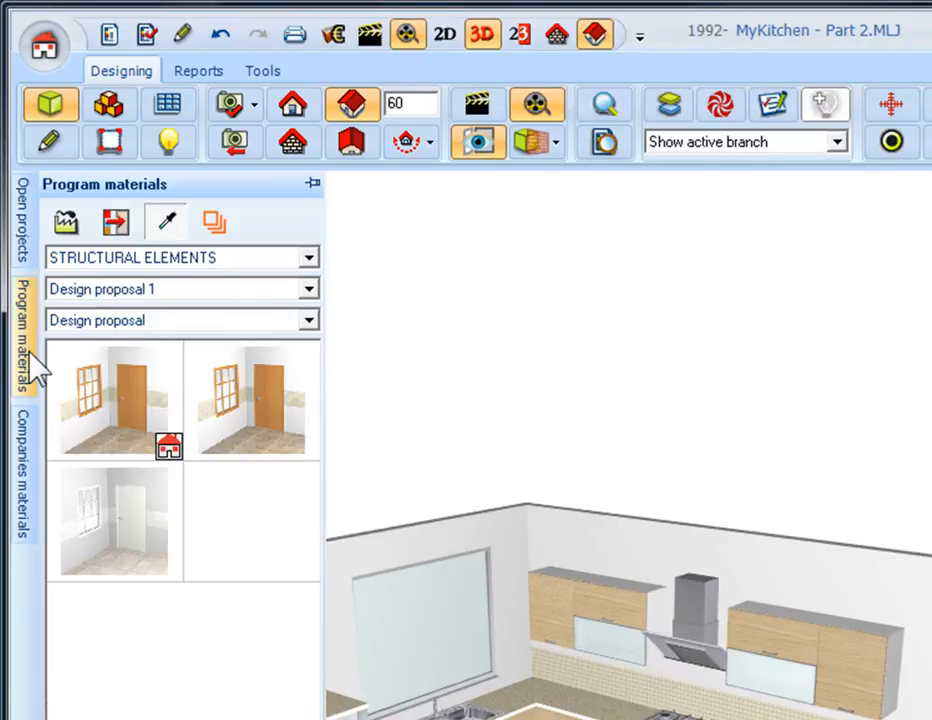
{"action": "left_click", "coordinate": [312, 184]}
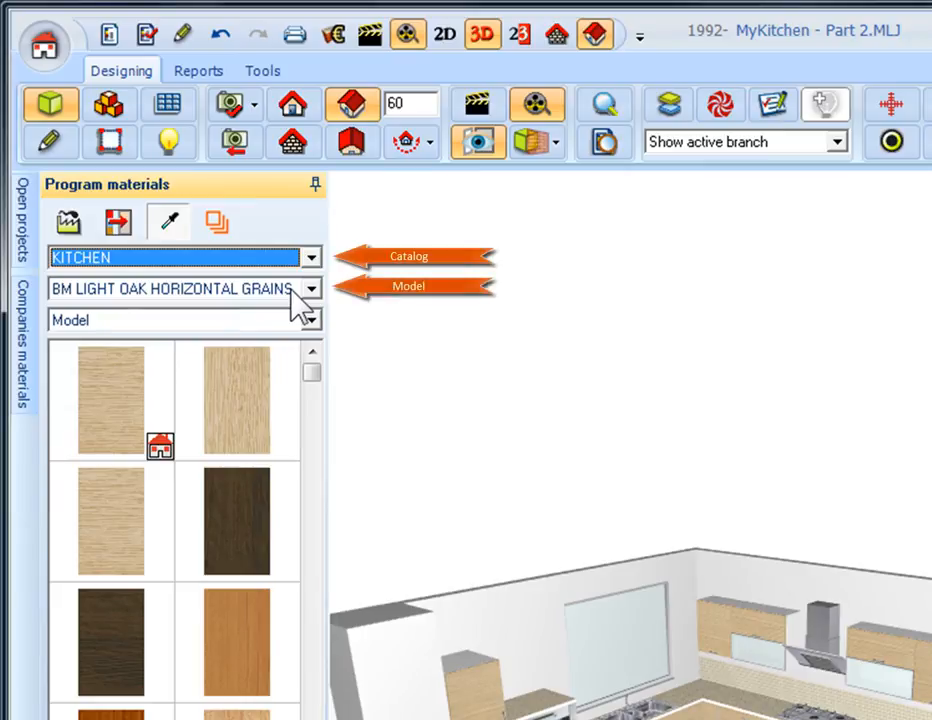
{"action": "mouse_move", "coordinate": [290, 340]}
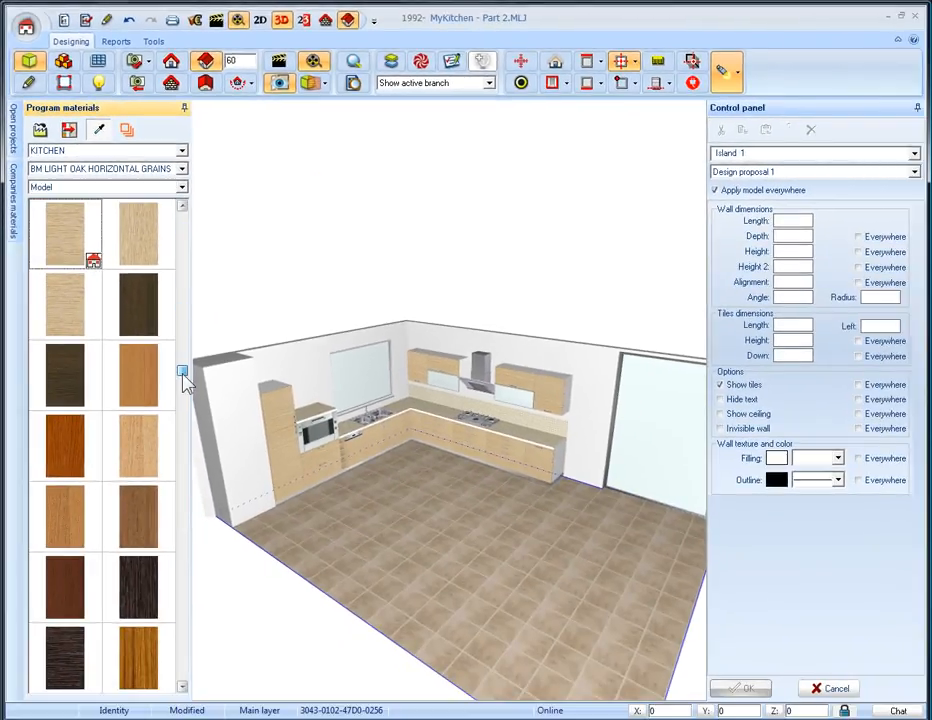
Scroll the texture list down to the panelled oak door textures
{"action": "scroll", "scroll_direction": "down", "scroll_amount": 3}
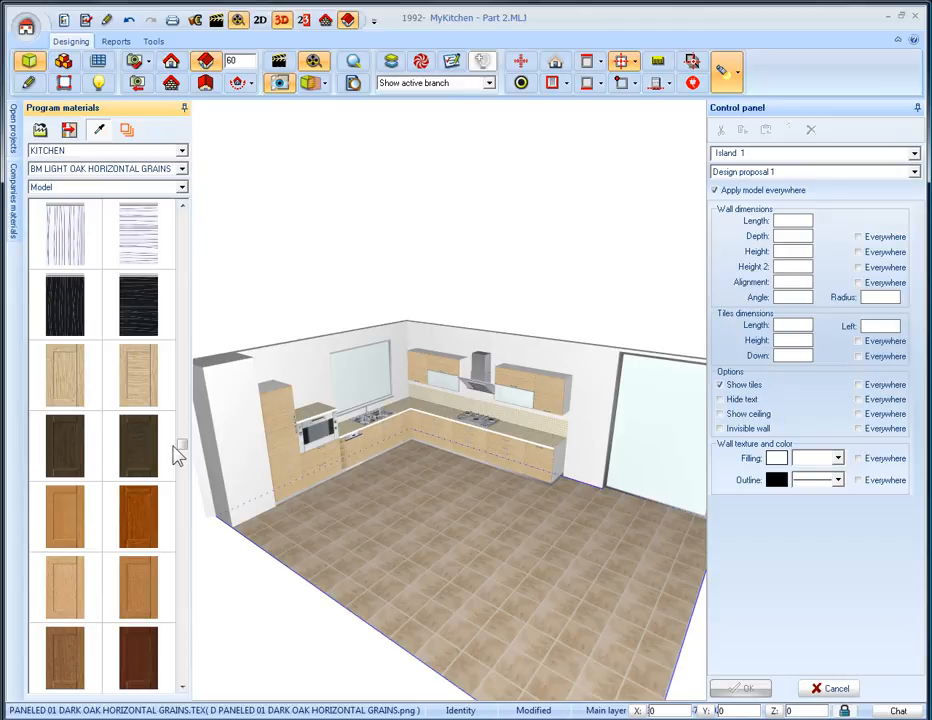
{"action": "mouse_move", "coordinate": [140, 468]}
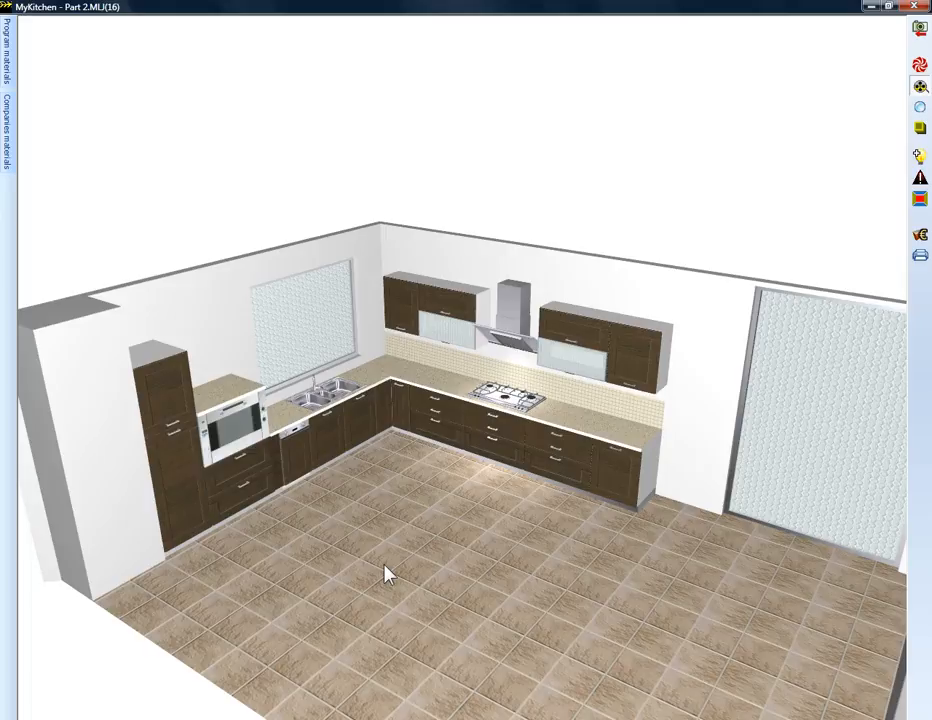
Open the materials library on the STRUCTURAL ELEMENTS wall tiles catalog
{"action": "left_click", "coordinate": [8, 50]}
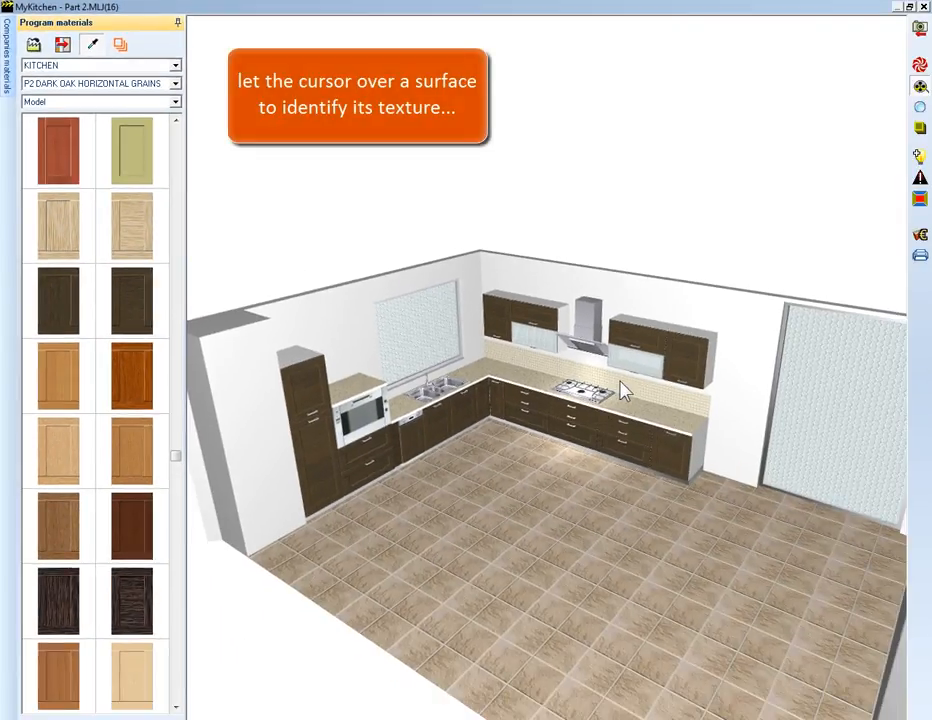
{"action": "left_click", "coordinate": [100, 65]}
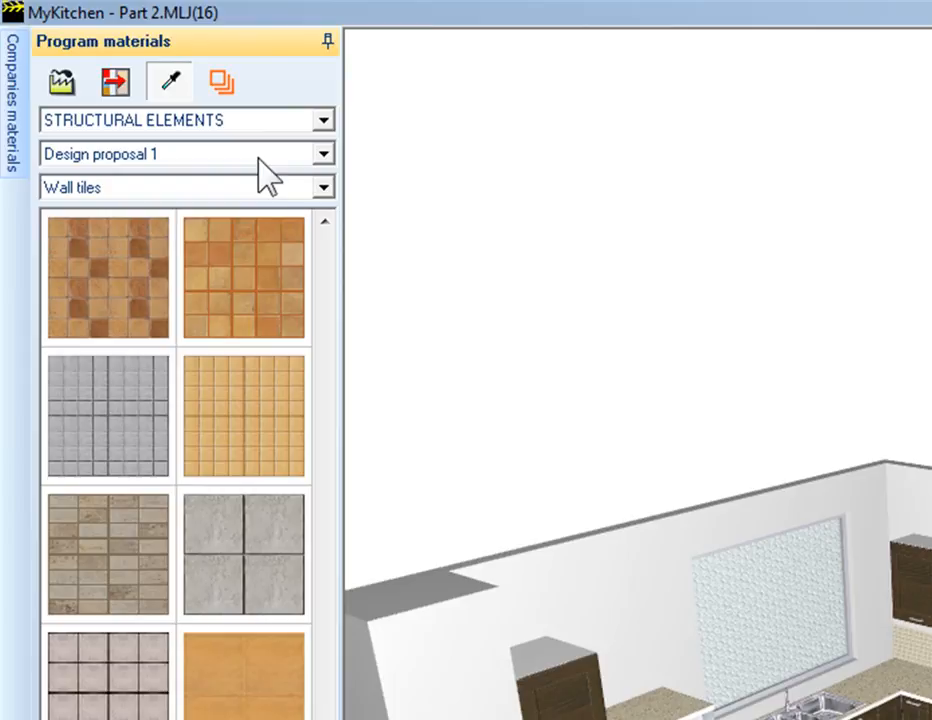
{"action": "mouse_move", "coordinate": [268, 210]}
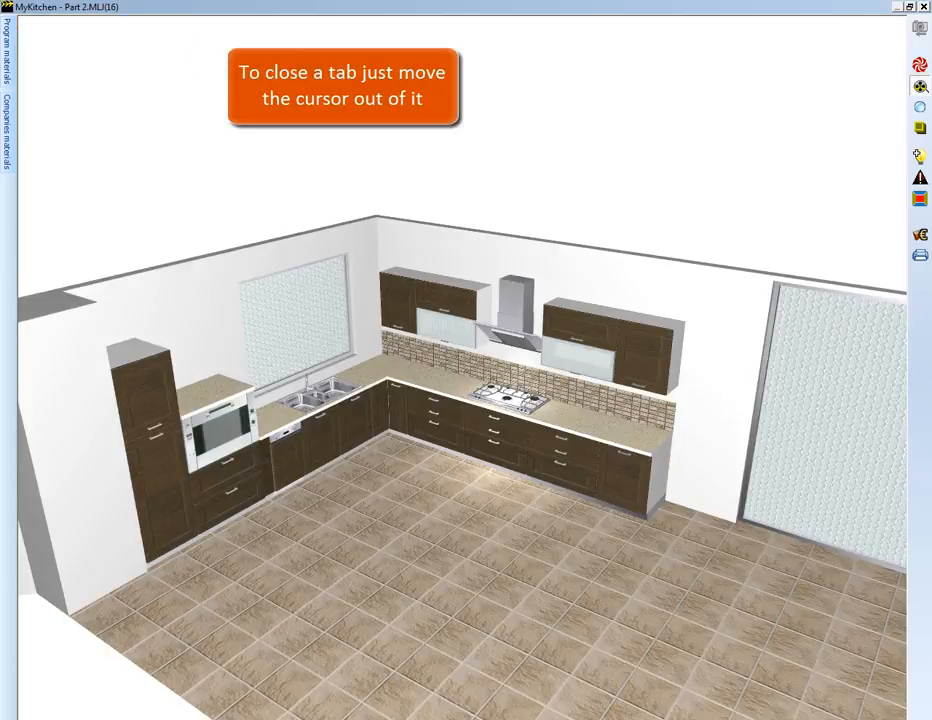
{"action": "mouse_move", "coordinate": [12, 145]}
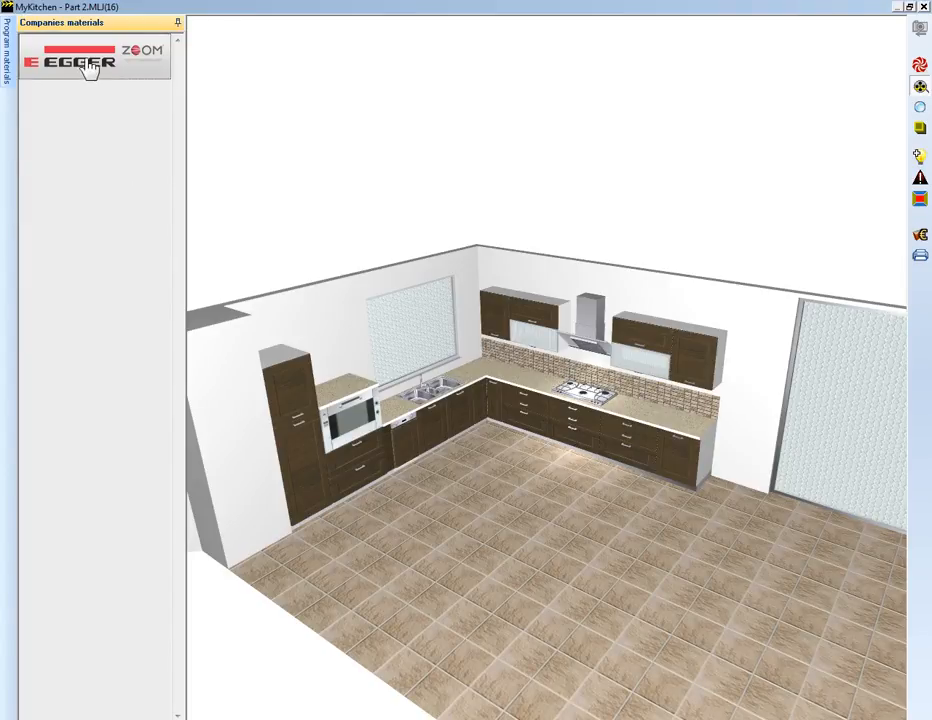
Browse to the EGGER ZOOM intensive unicolour swatches for the red back wall
{"action": "left_click", "coordinate": [85, 62]}
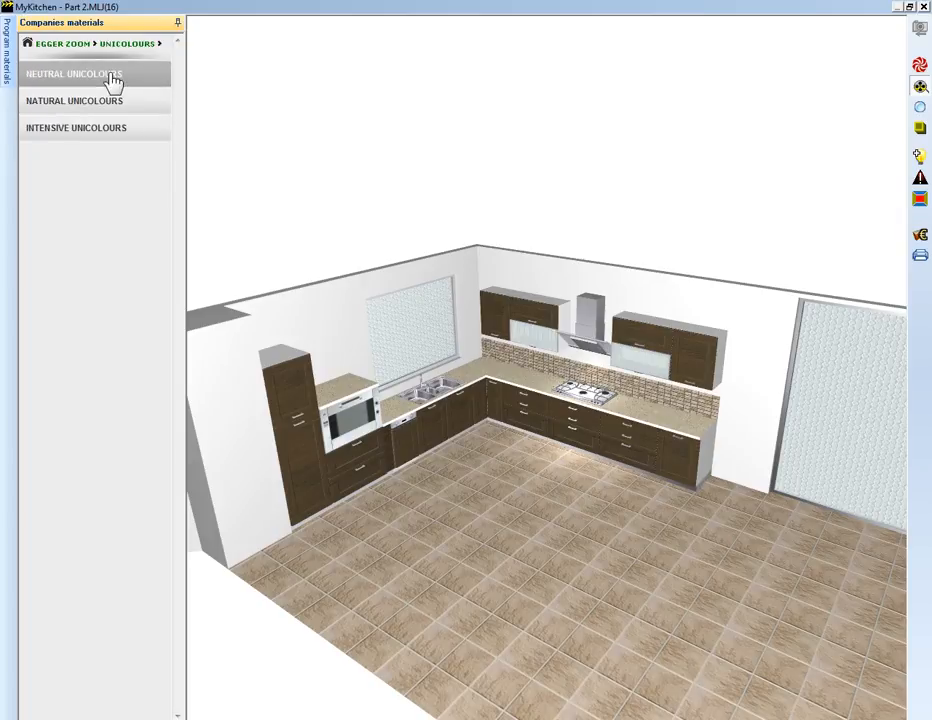
{"action": "mouse_move", "coordinate": [148, 82]}
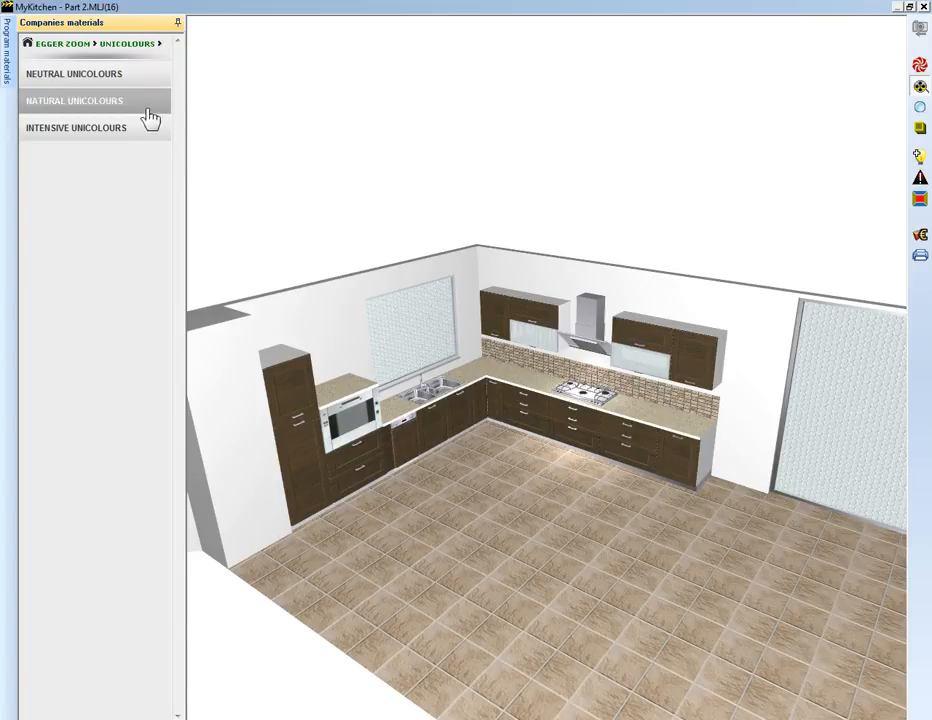
{"action": "left_click", "coordinate": [74, 100]}
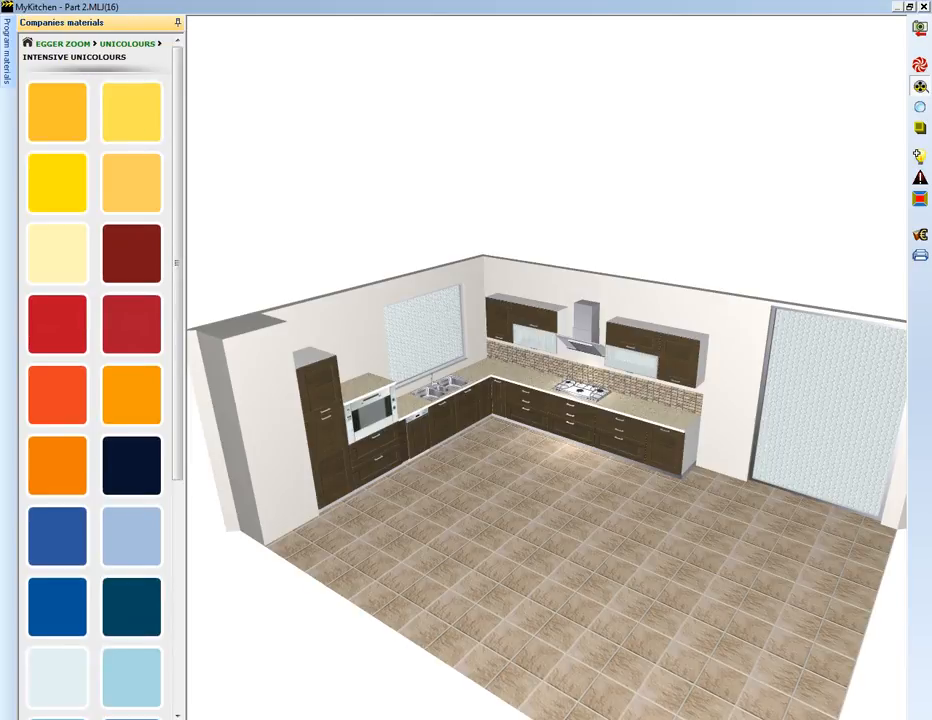
{"action": "mouse_move", "coordinate": [132, 334]}
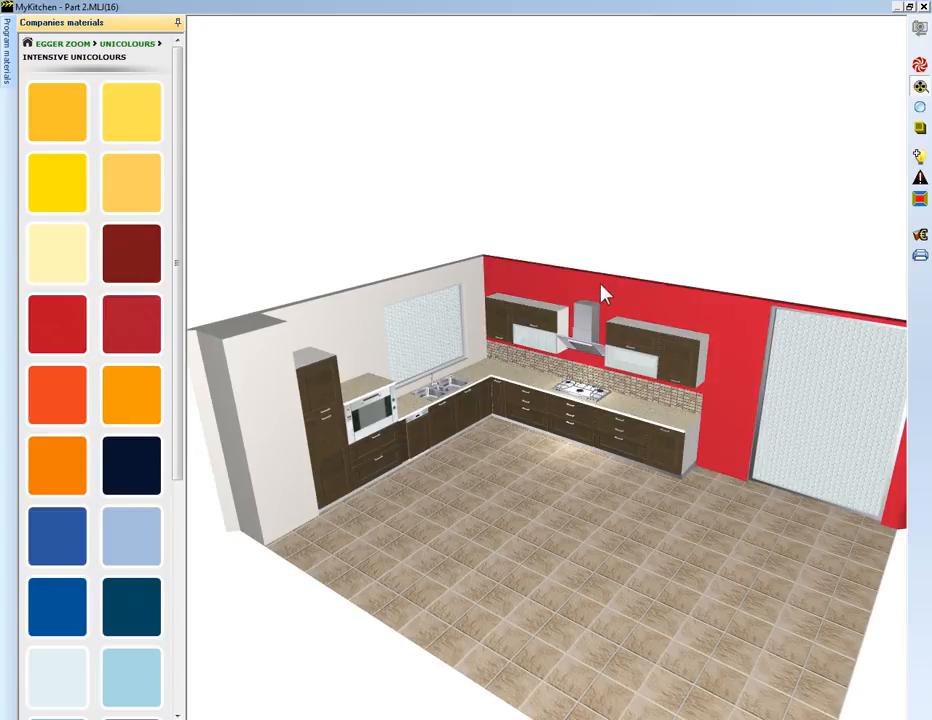
{"action": "mouse_move", "coordinate": [918, 35]}
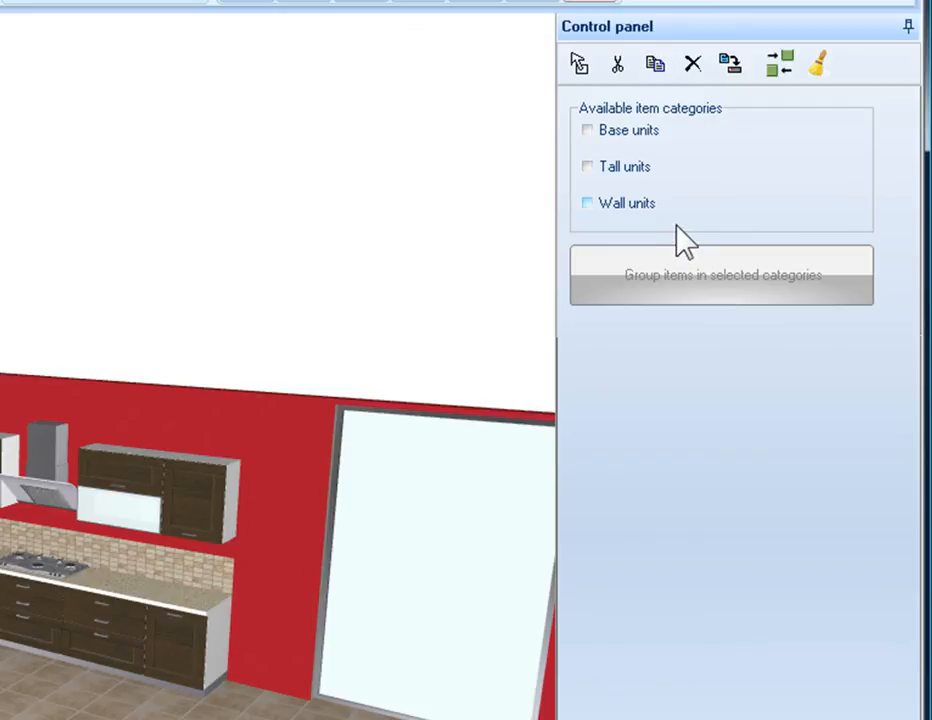
Tick the Wall units category and group its items into one group
{"action": "left_click", "coordinate": [588, 203]}
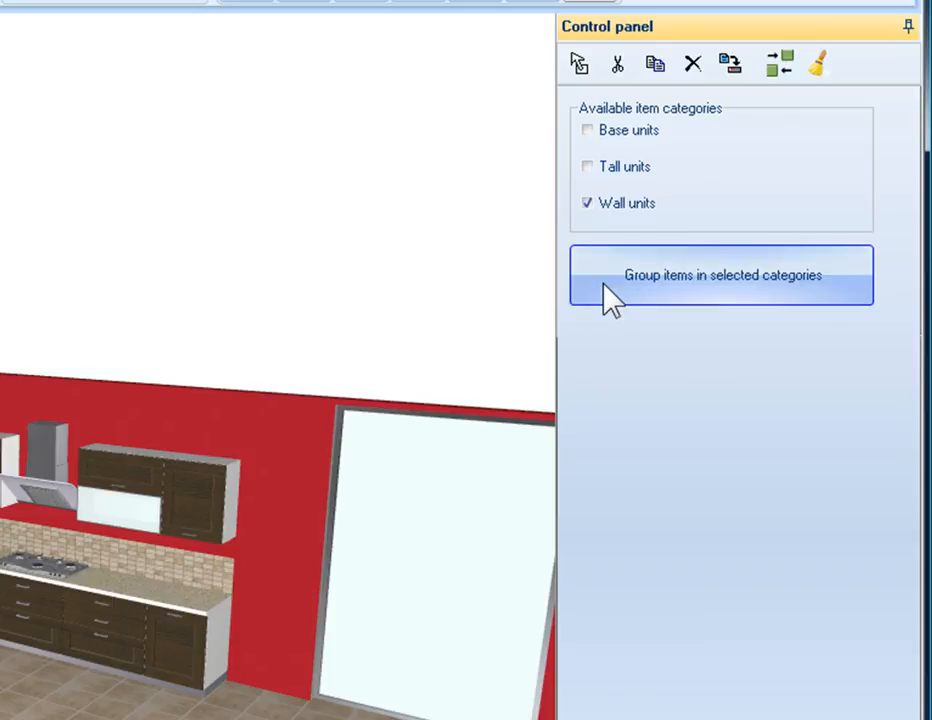
{"action": "left_click", "coordinate": [721, 275]}
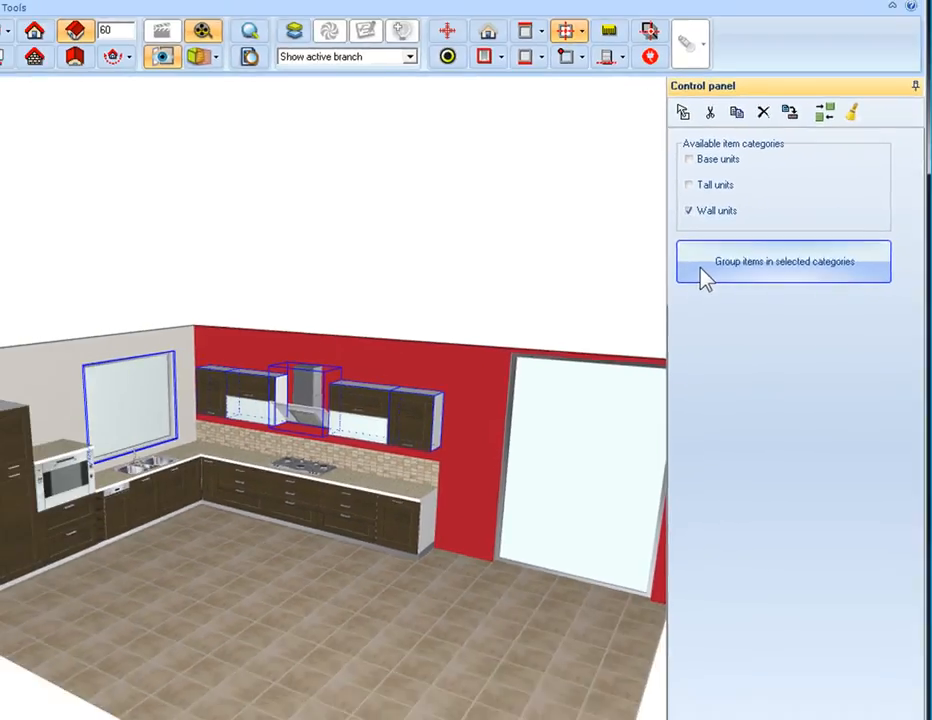
{"action": "left_click", "coordinate": [783, 261]}
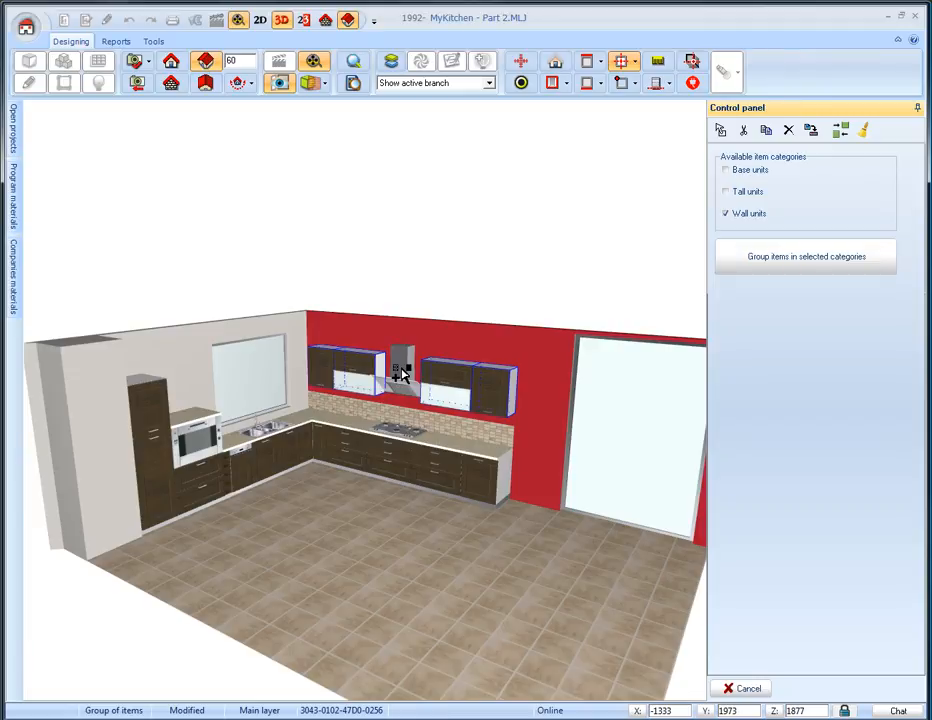
Pin the Program materials library and switch the element type from Door to Model
{"action": "left_click", "coordinate": [14, 185]}
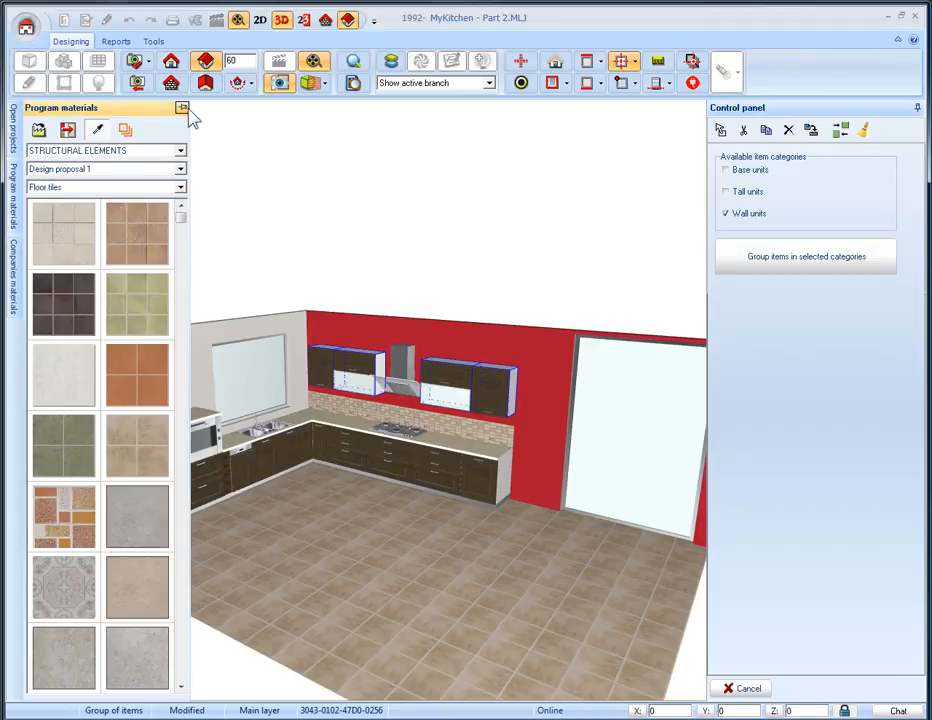
{"action": "left_click", "coordinate": [182, 107]}
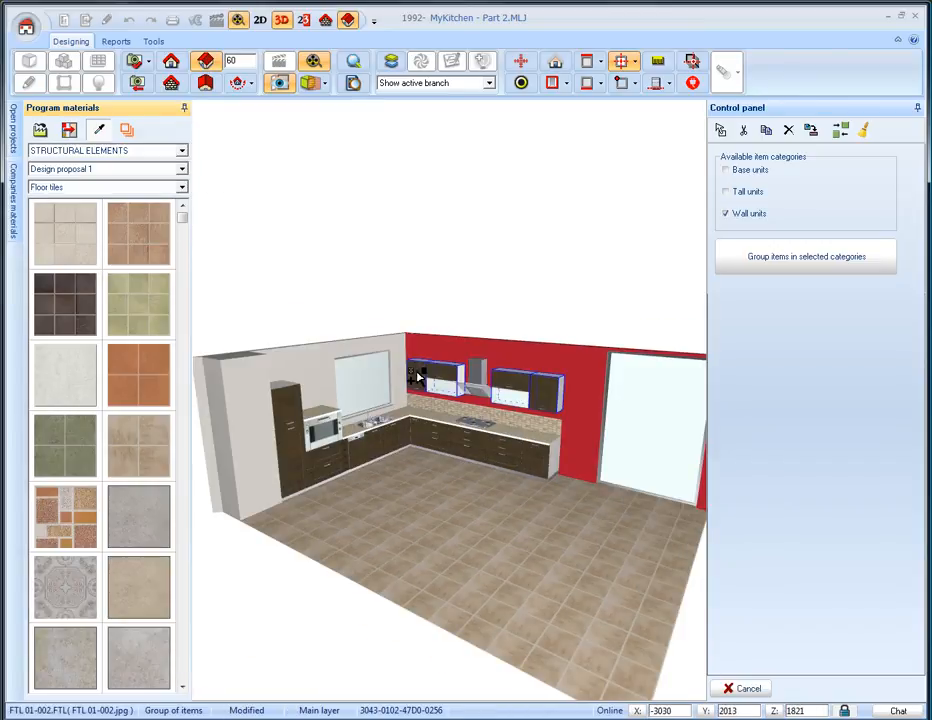
{"action": "mouse_move", "coordinate": [420, 375]}
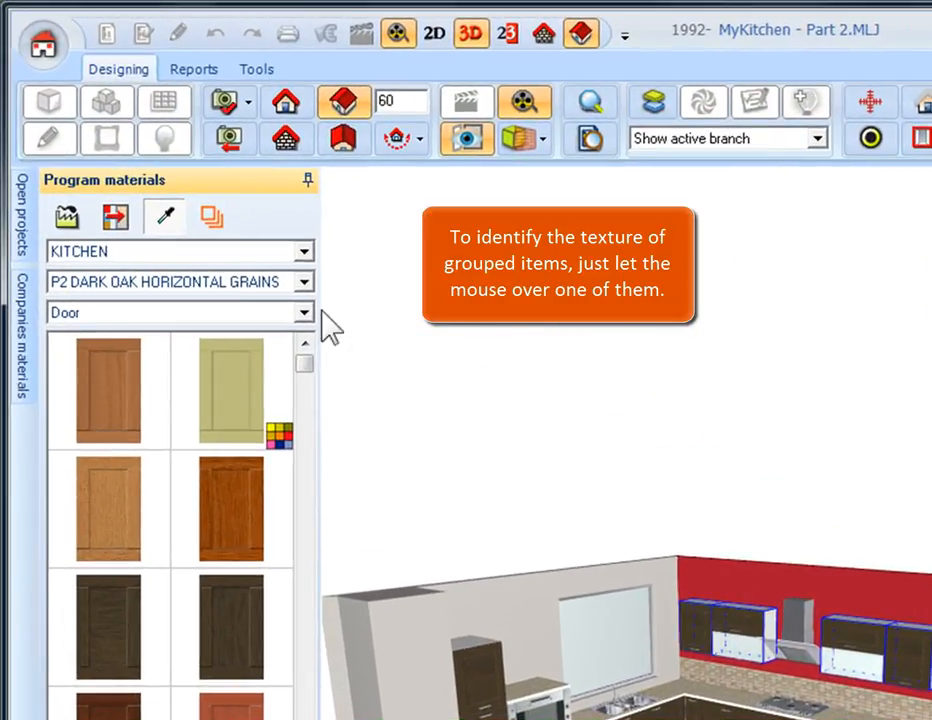
{"action": "mouse_move", "coordinate": [220, 270]}
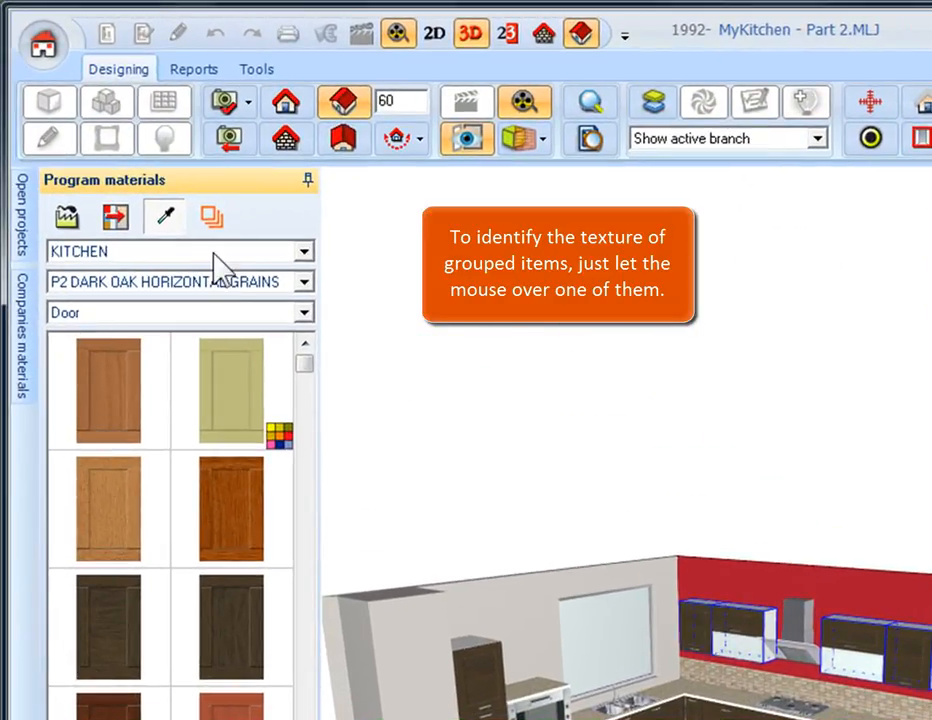
{"action": "left_click", "coordinate": [302, 312]}
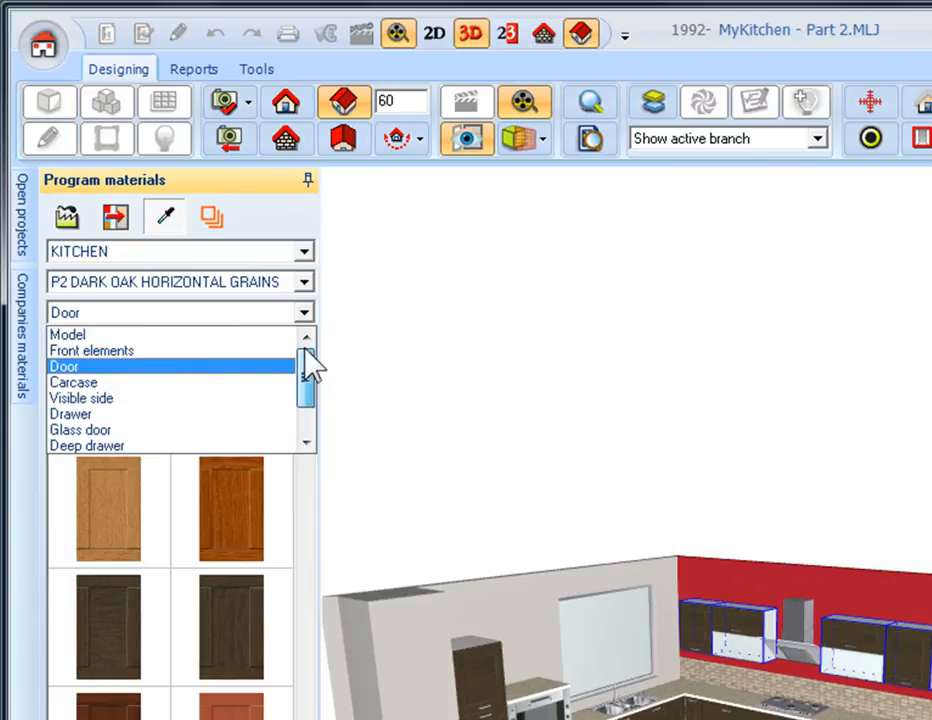
{"action": "left_click", "coordinate": [68, 334]}
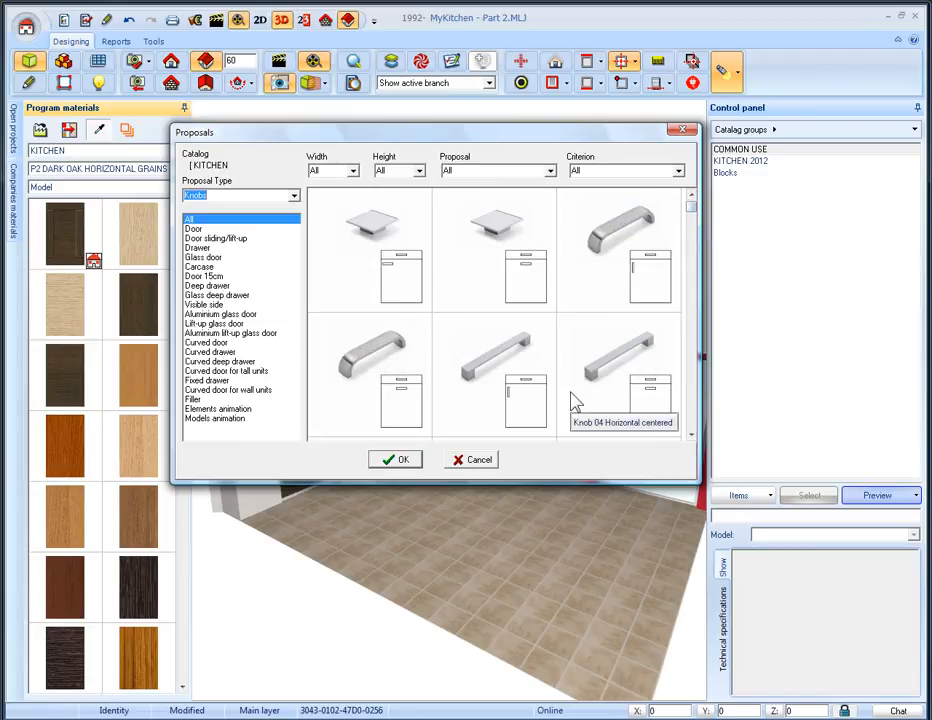
Select the Knob 04 Horizontal centered handle proposal
{"action": "left_click", "coordinate": [620, 375]}
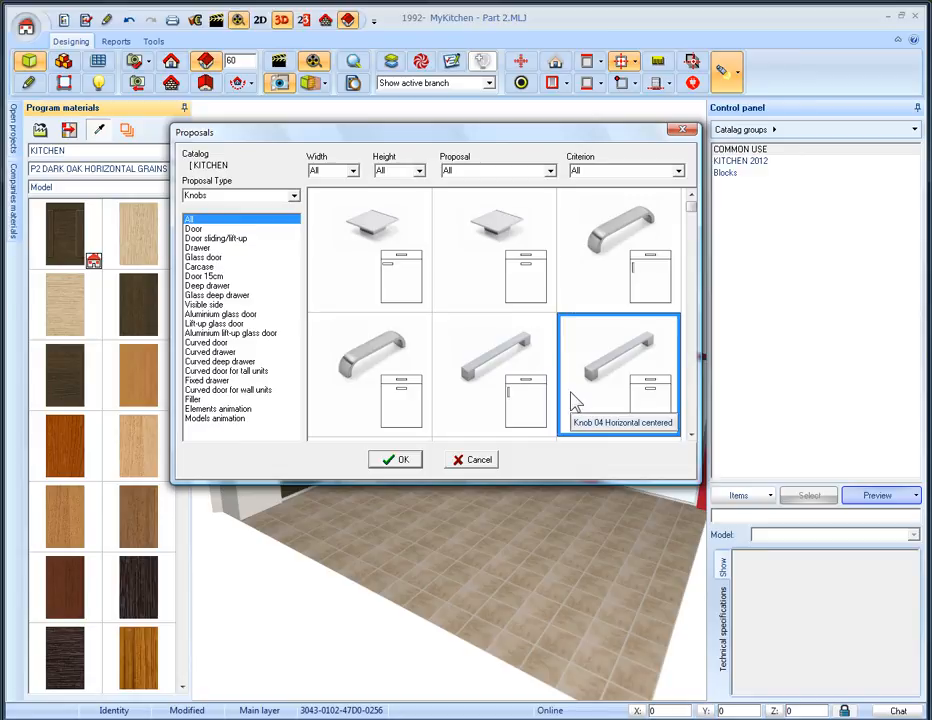
{"action": "mouse_move", "coordinate": [500, 435]}
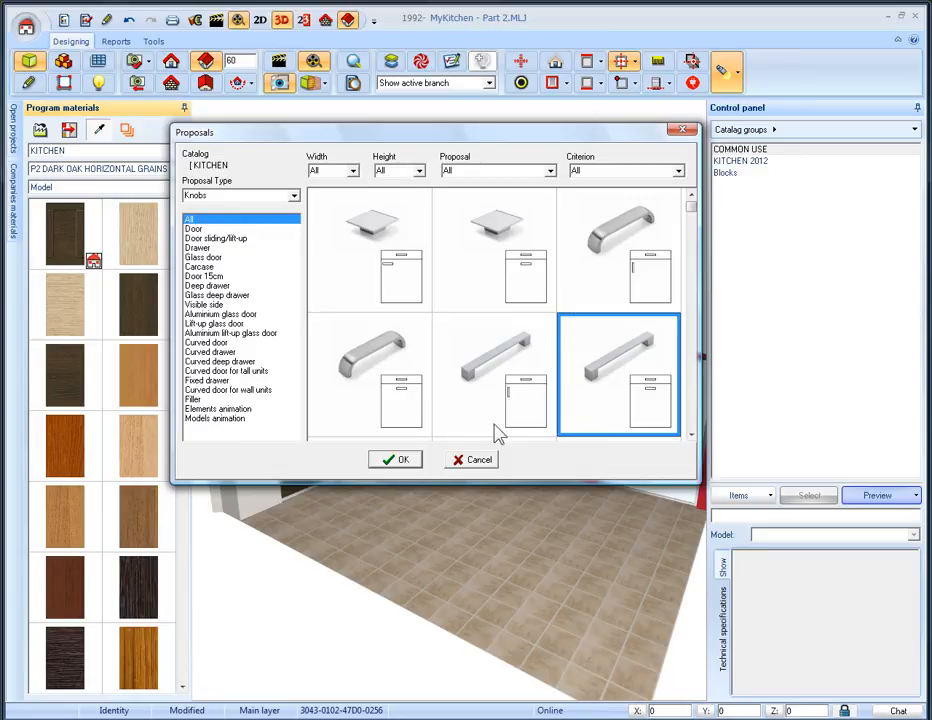